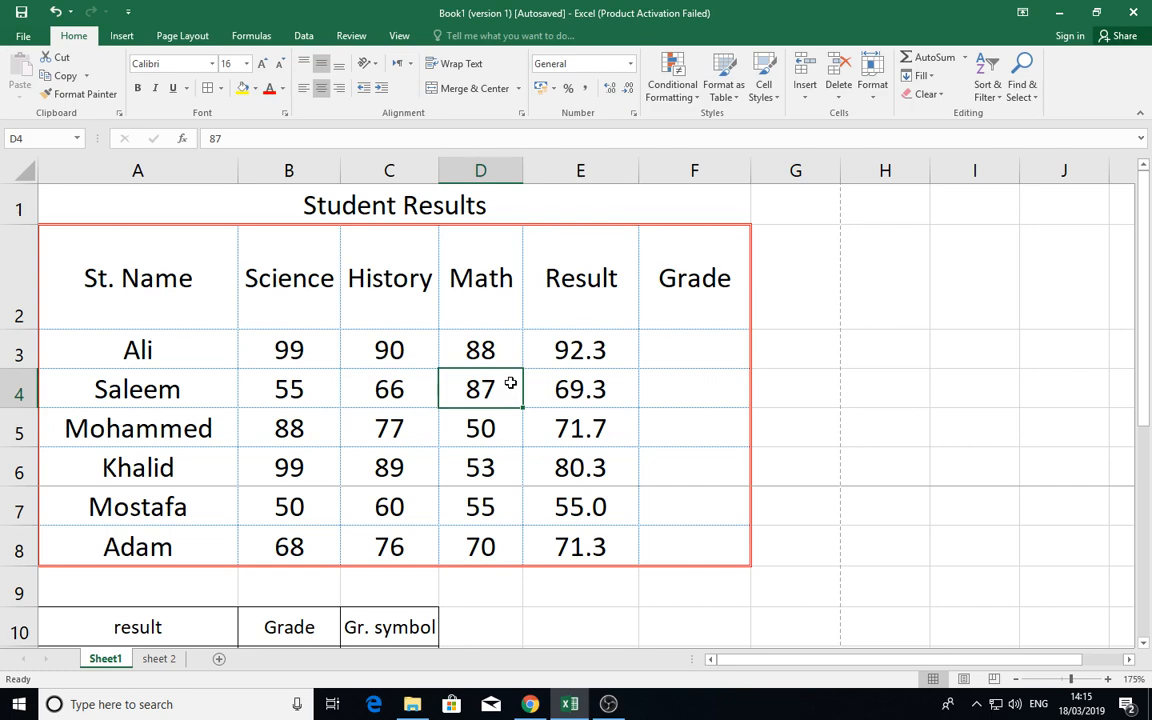
mouse_move(664, 360)
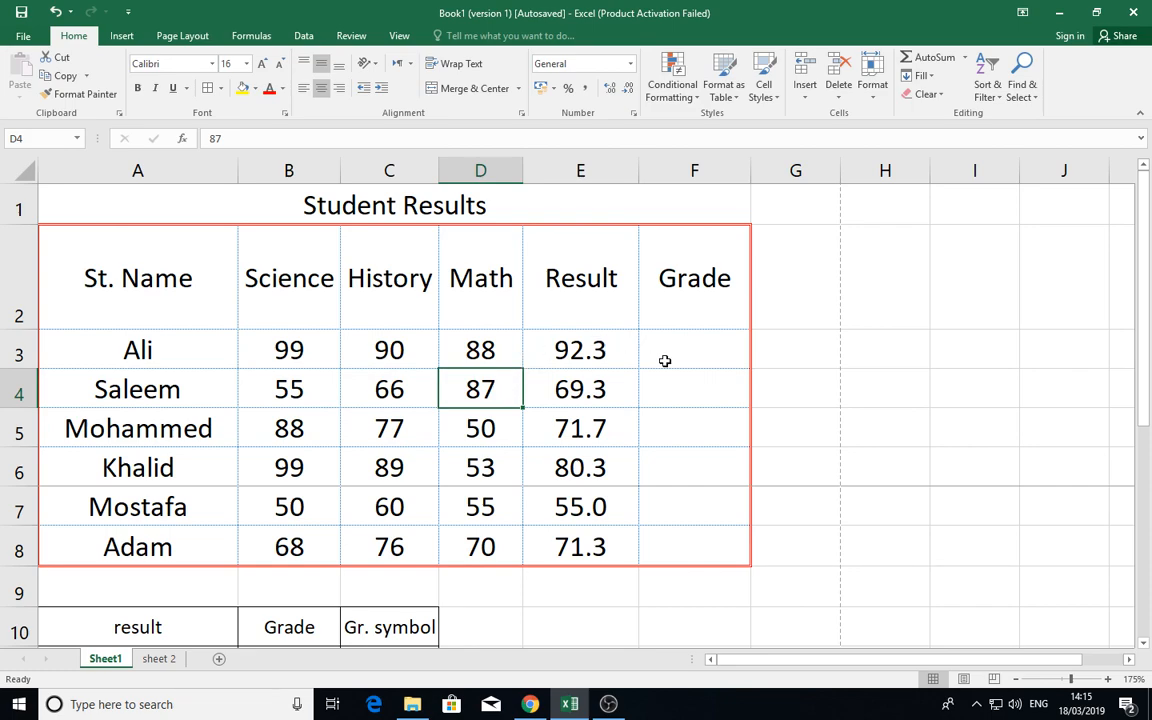
mouse_move(660, 352)
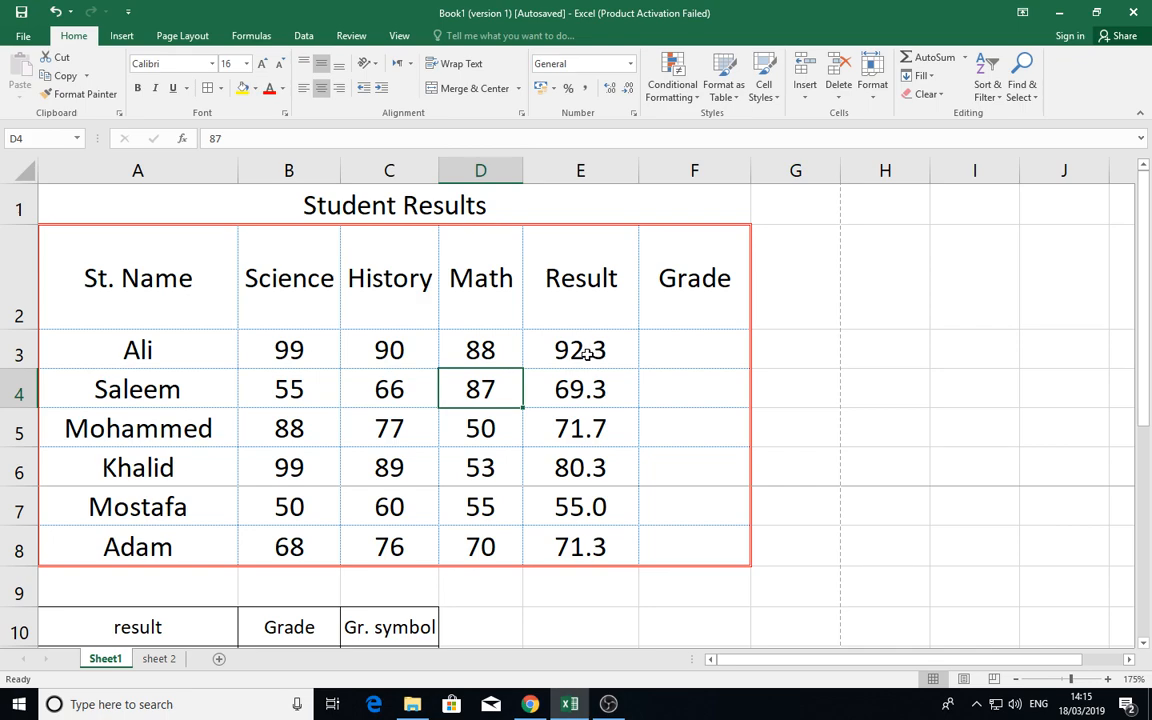
mouse_move(686, 354)
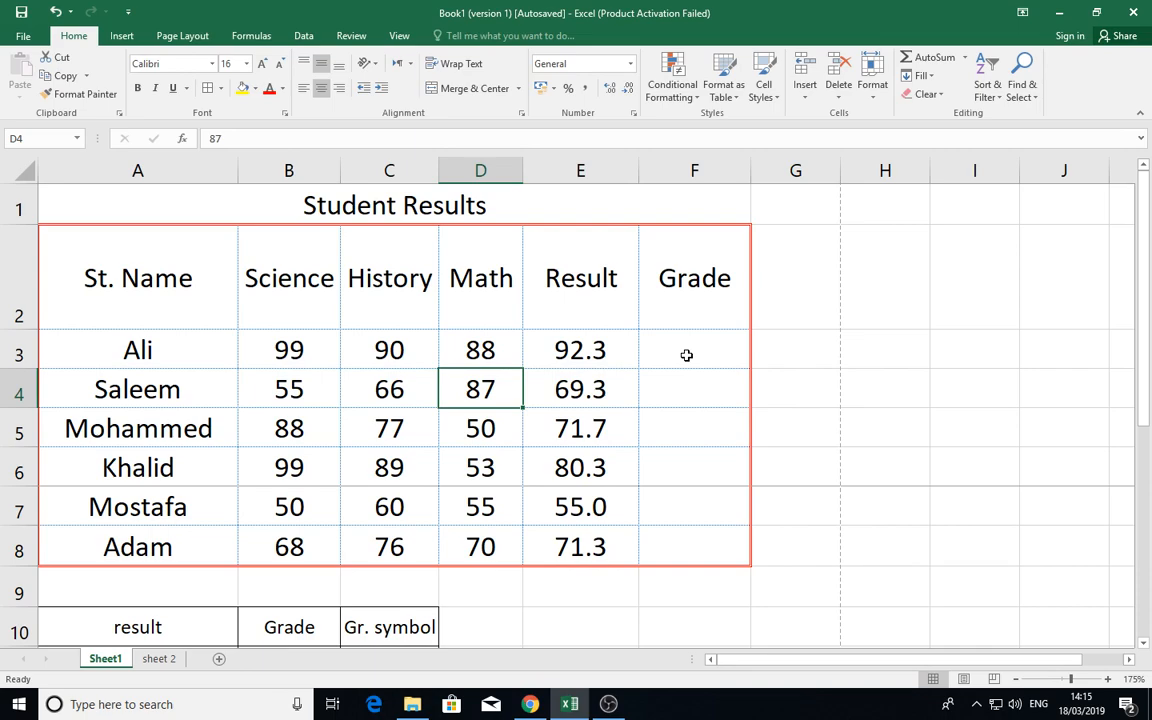
mouse_move(678, 344)
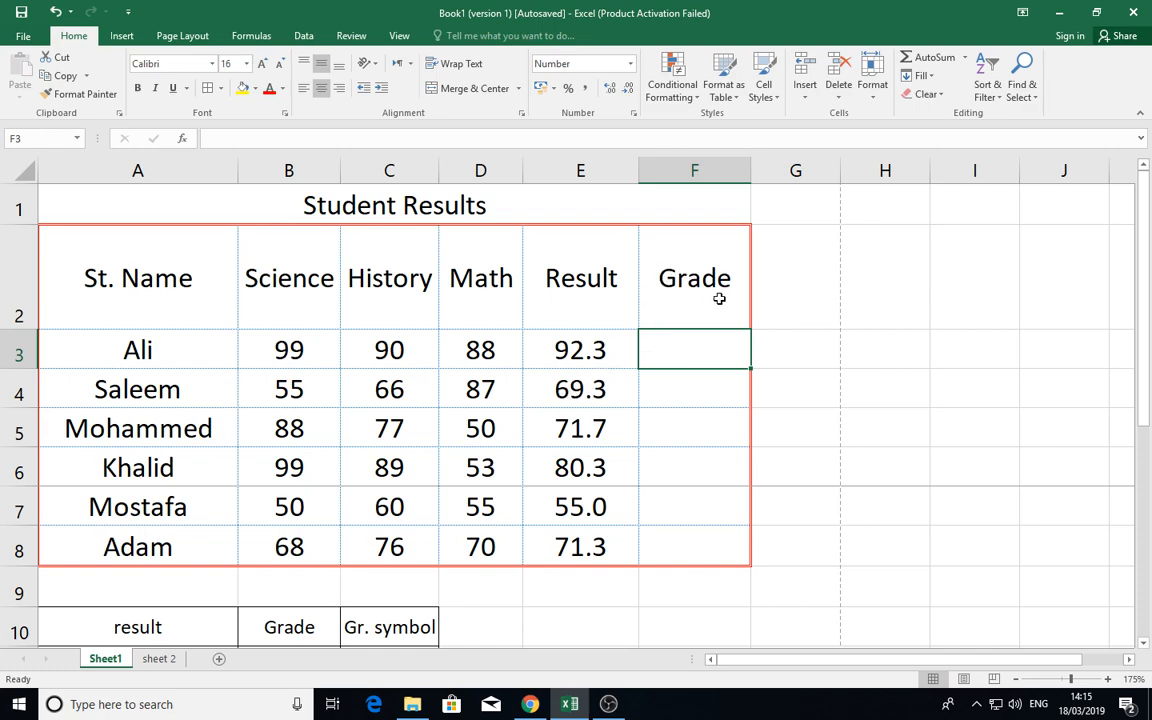
mouse_move(680, 340)
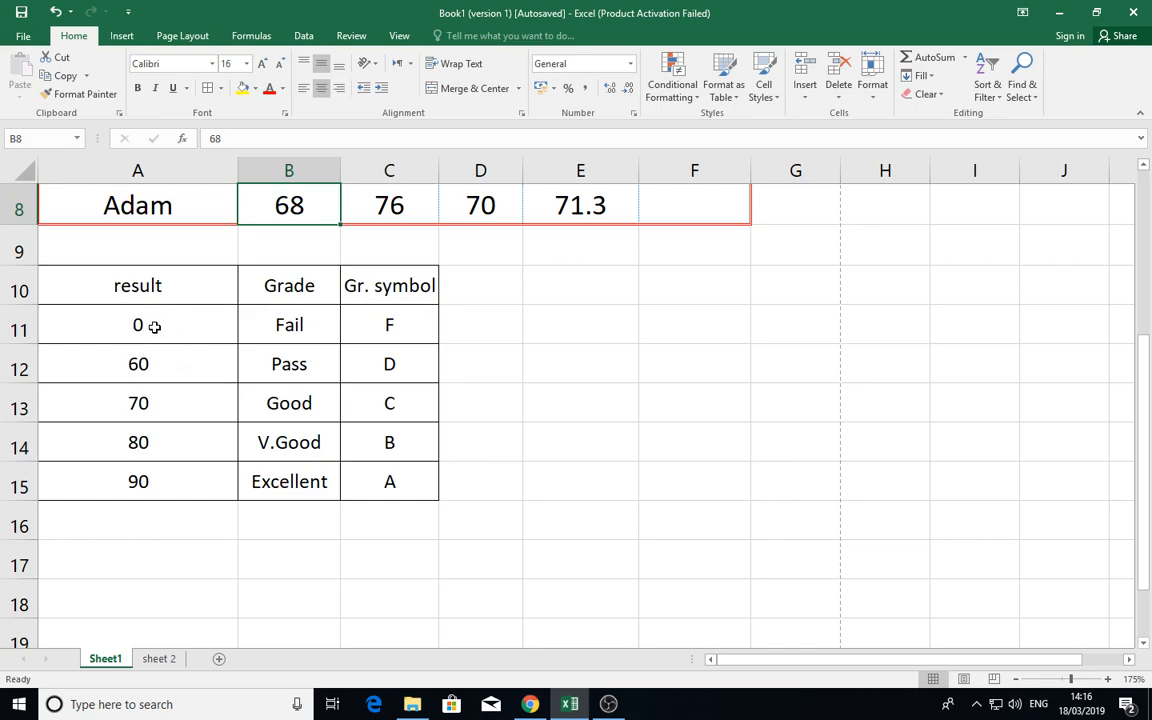
mouse_move(240, 384)
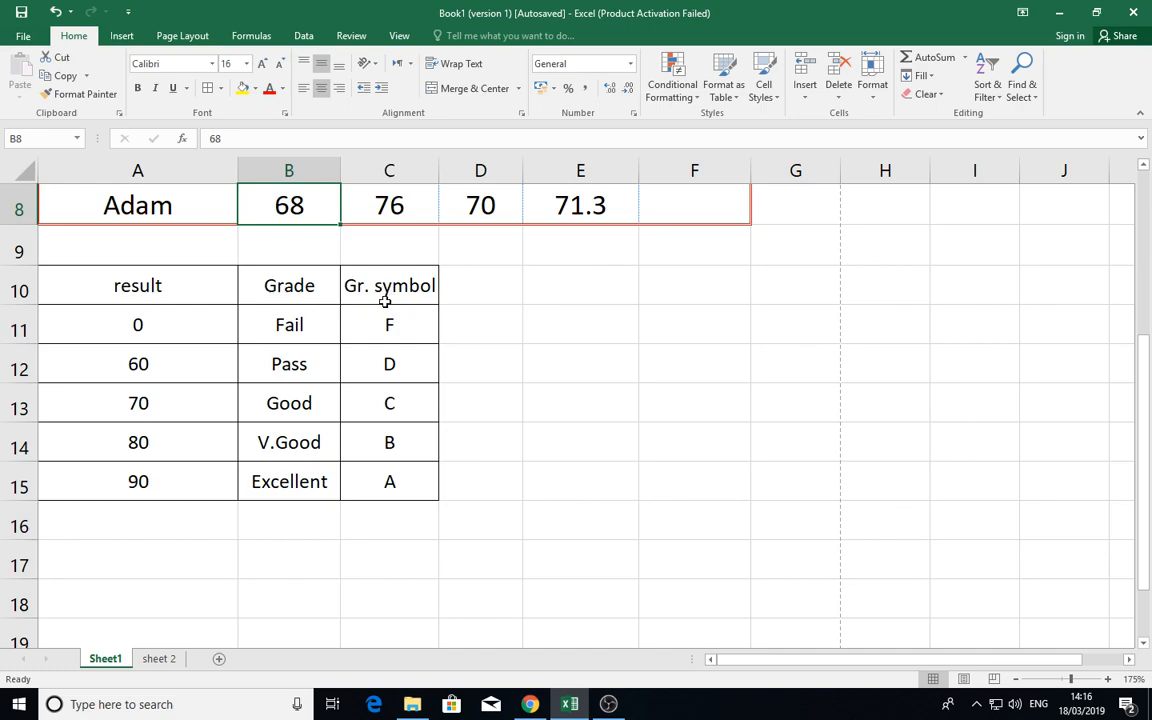
Retype the table header as 'Result' and review the 0/Fail and 60/D threshold rows
type("Result")
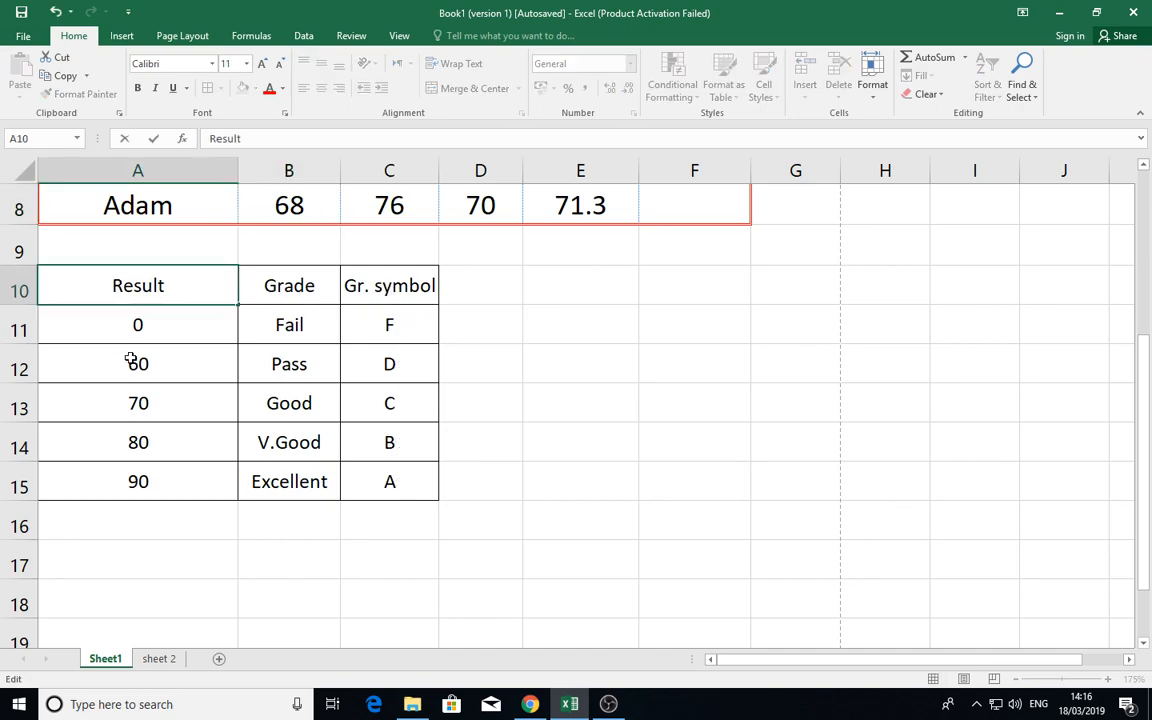
left_click(138, 324)
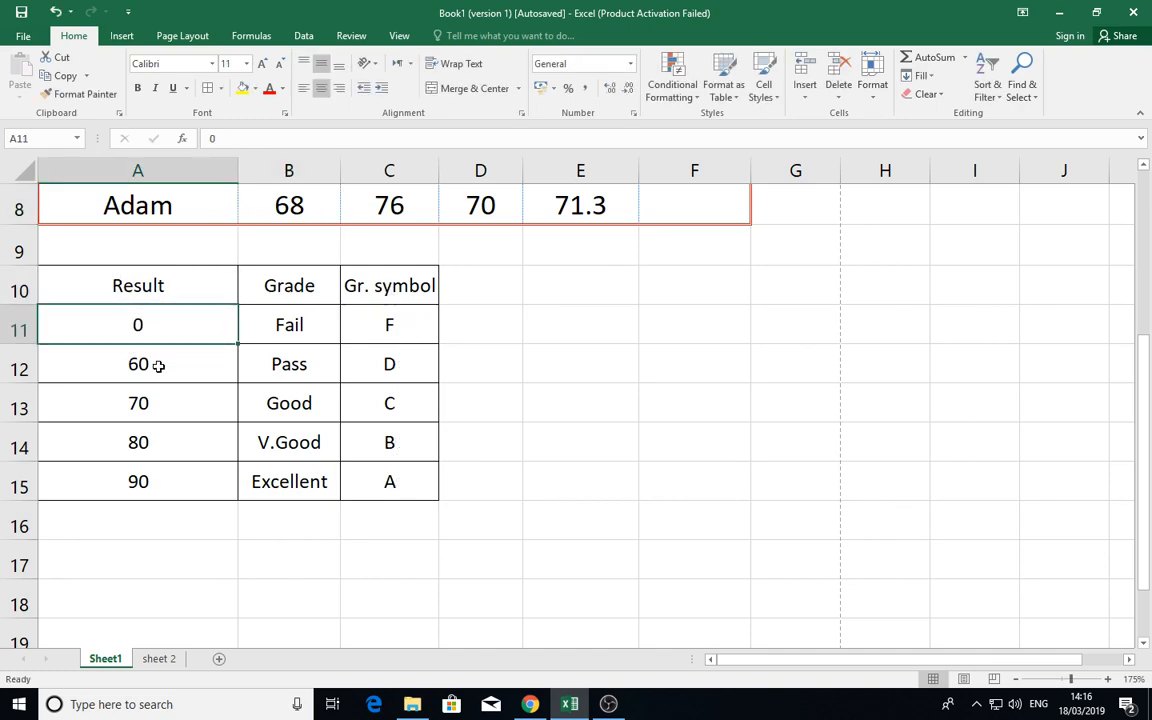
left_click(388, 324)
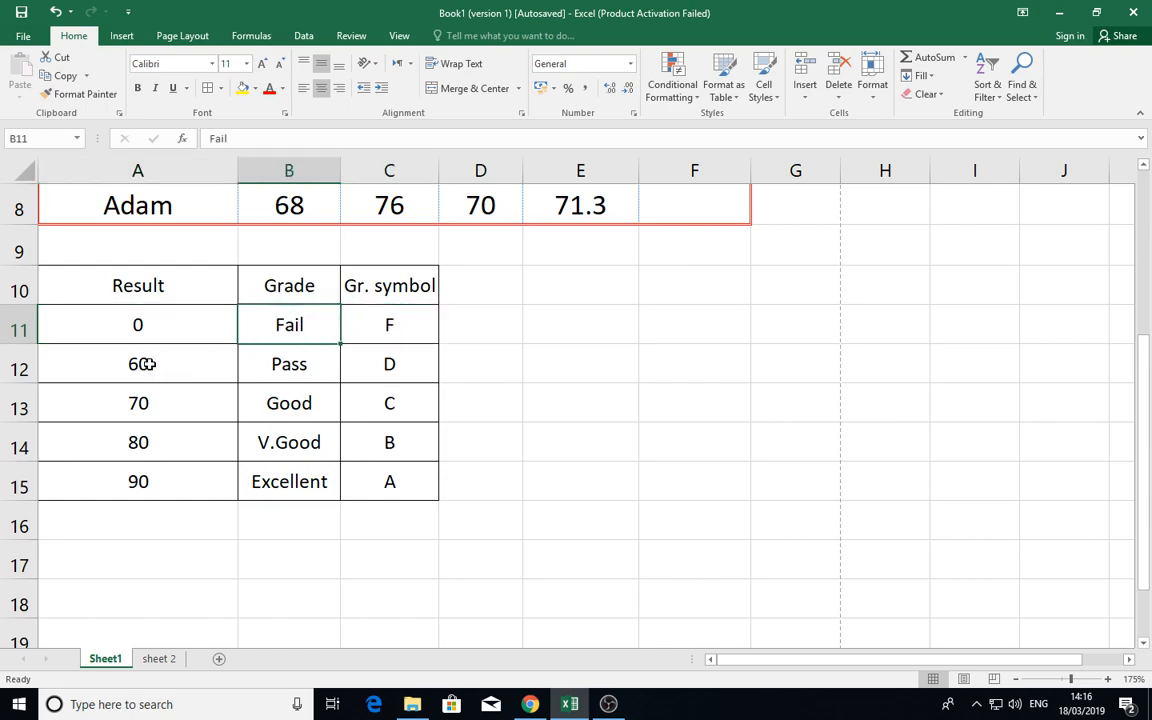
left_click(138, 364)
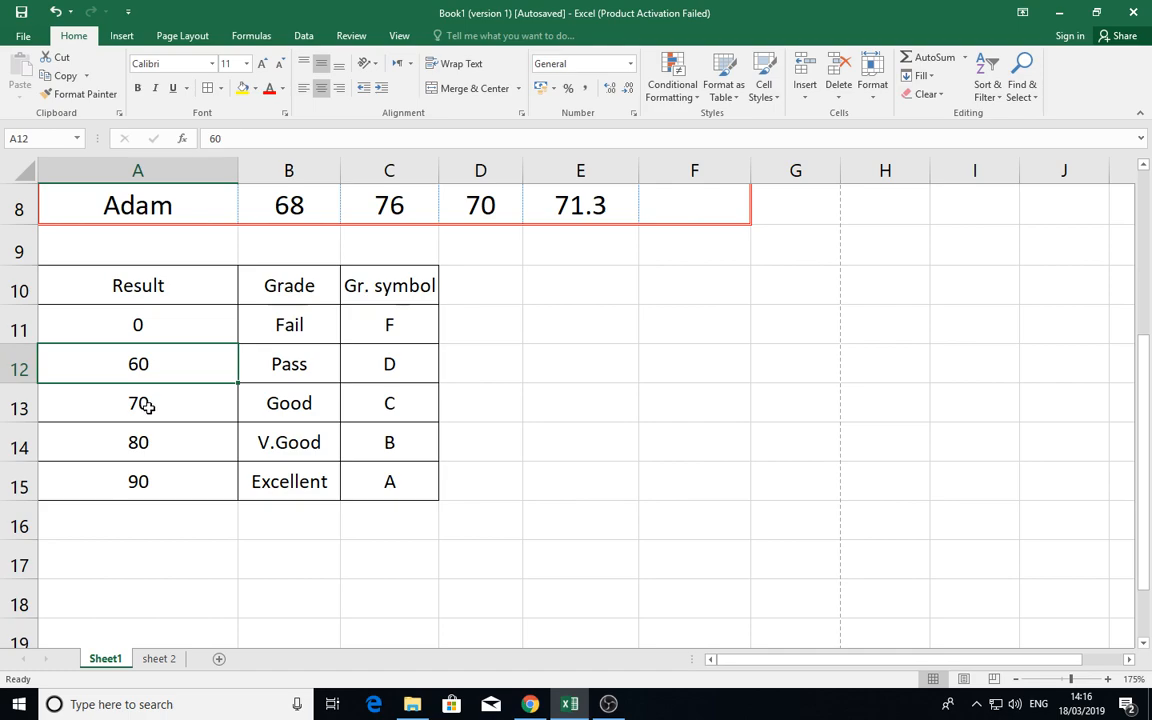
left_click(388, 364)
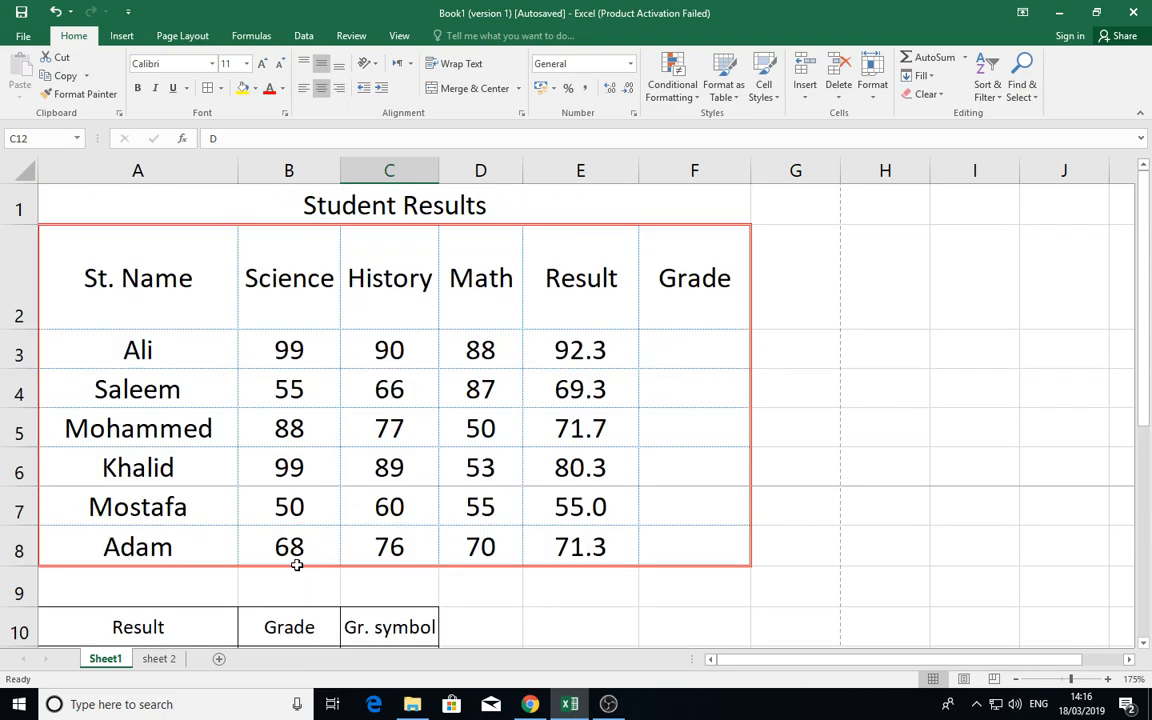
Begin a VLOOKUP formula in Ali's Grade cell F3 via the =vl autocomplete
scroll("down", 3)
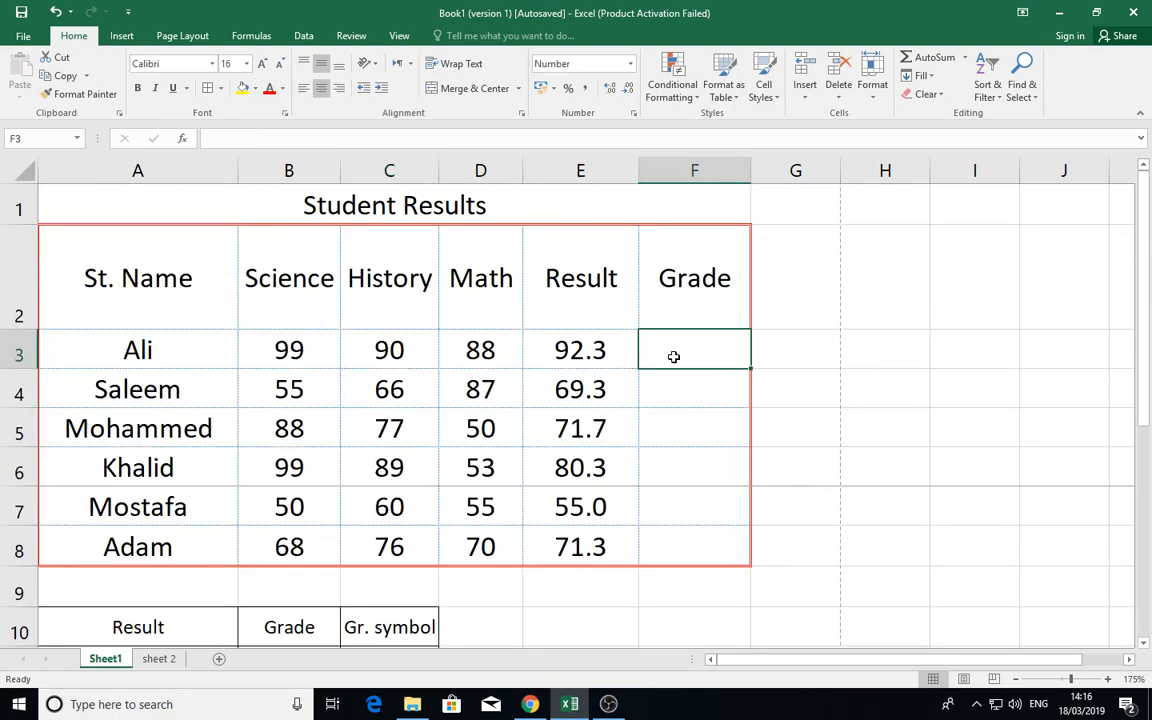
mouse_move(668, 364)
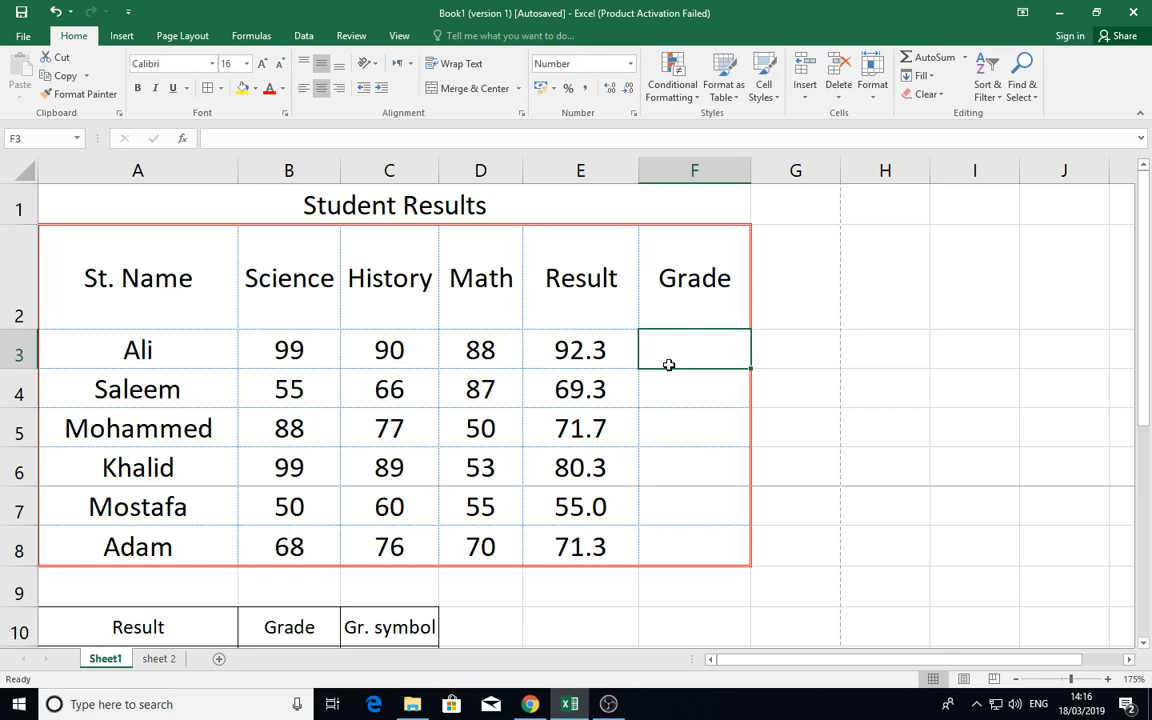
type("=")
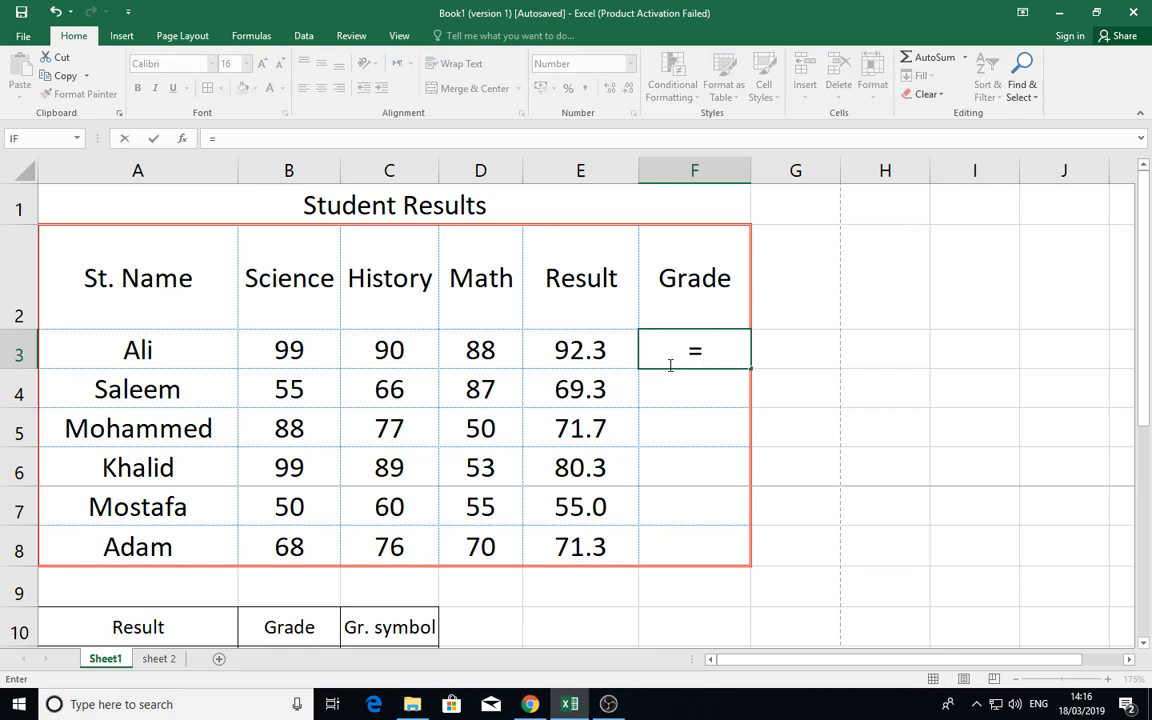
type("vl")
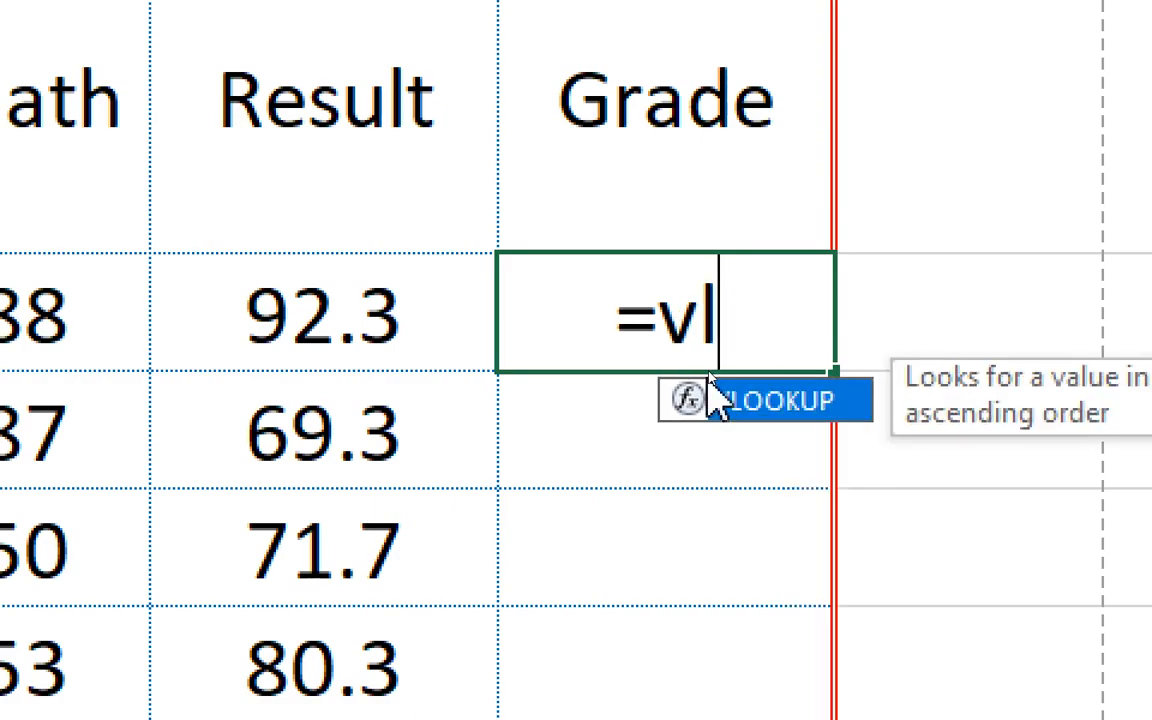
mouse_move(824, 430)
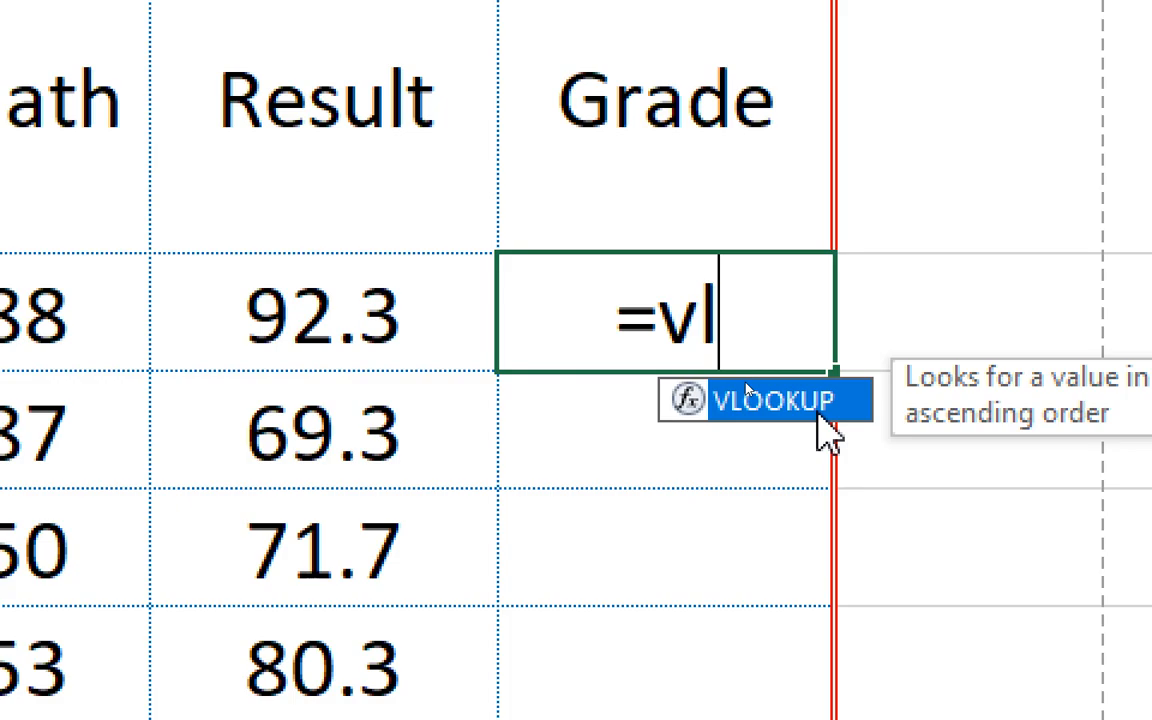
key("Tab")
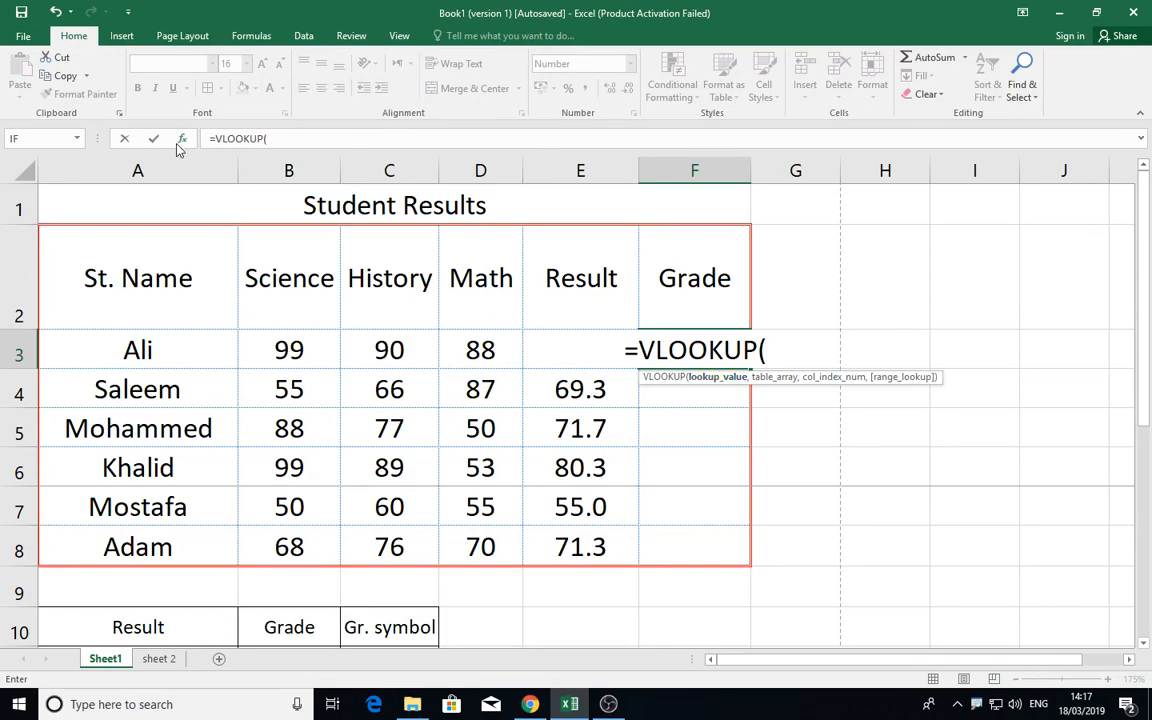
Set Lookup_value E3 and Table_array A10:C15 locked as $A$10:$C$15
left_click(180, 138)
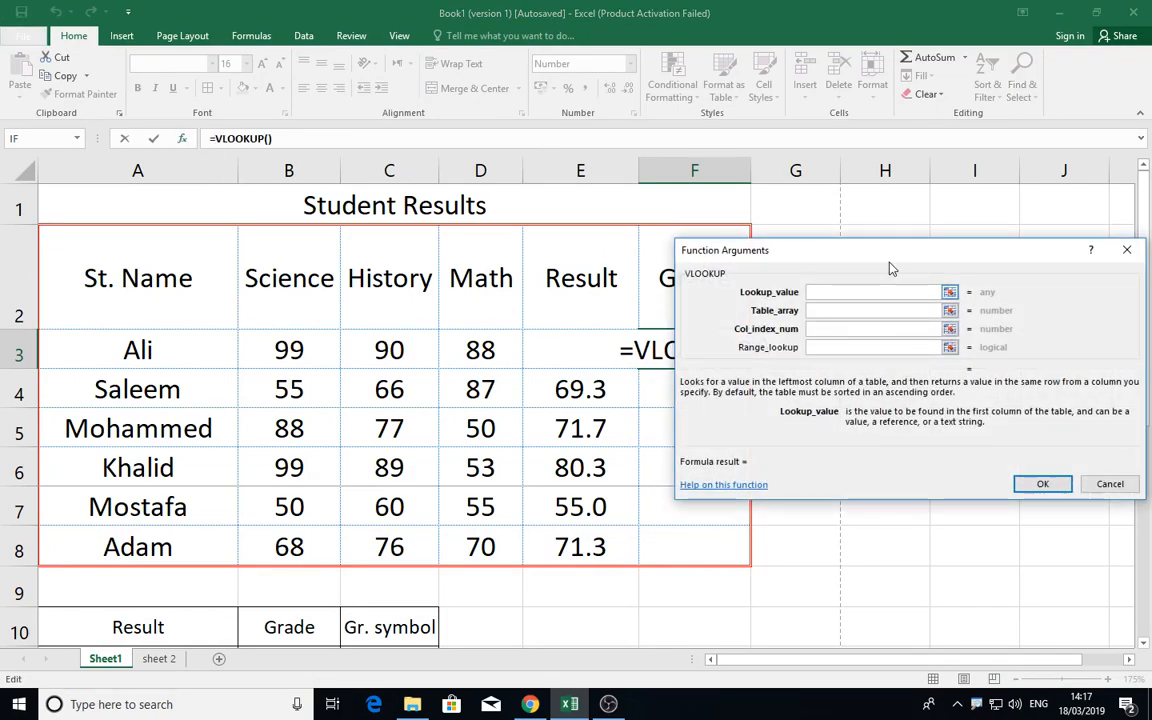
left_click_drag(890, 250, 696, 434)
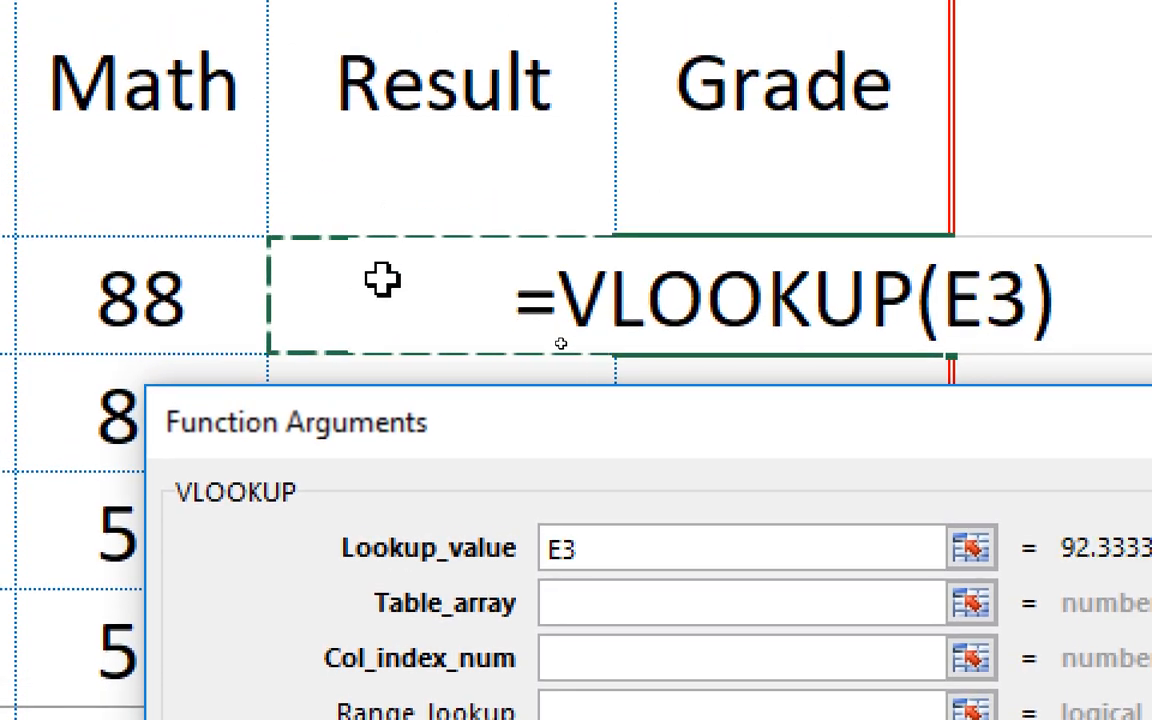
left_click(740, 472)
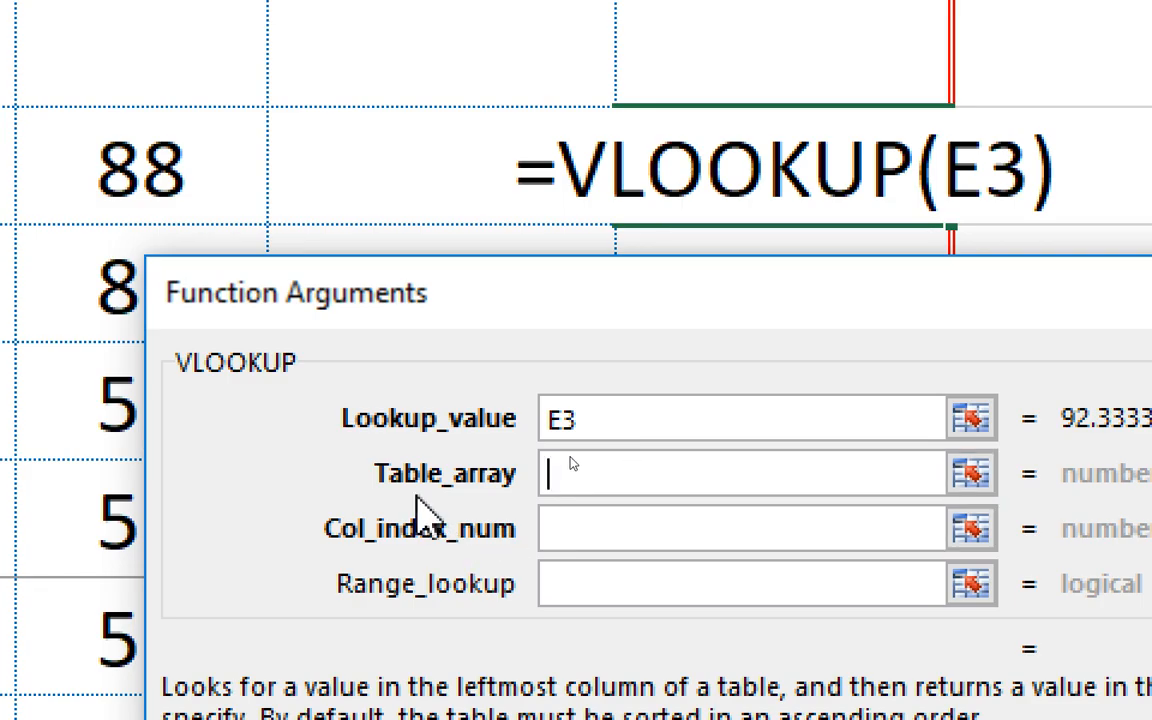
left_click(740, 472)
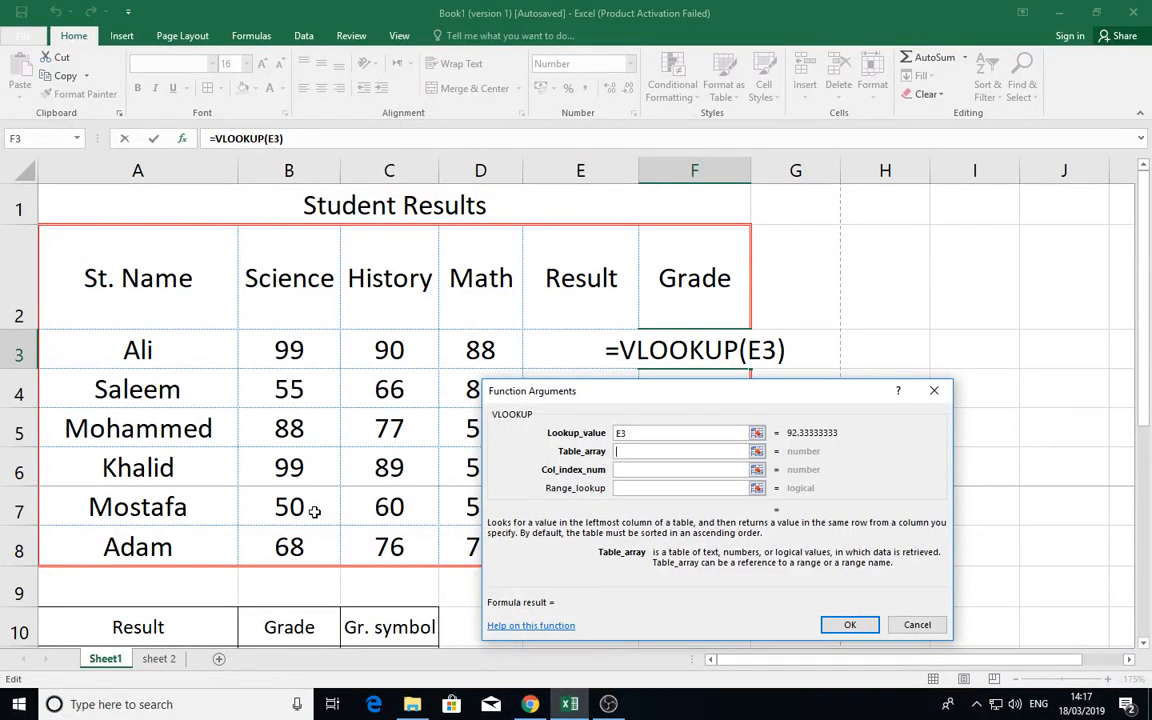
scroll("down", 3)
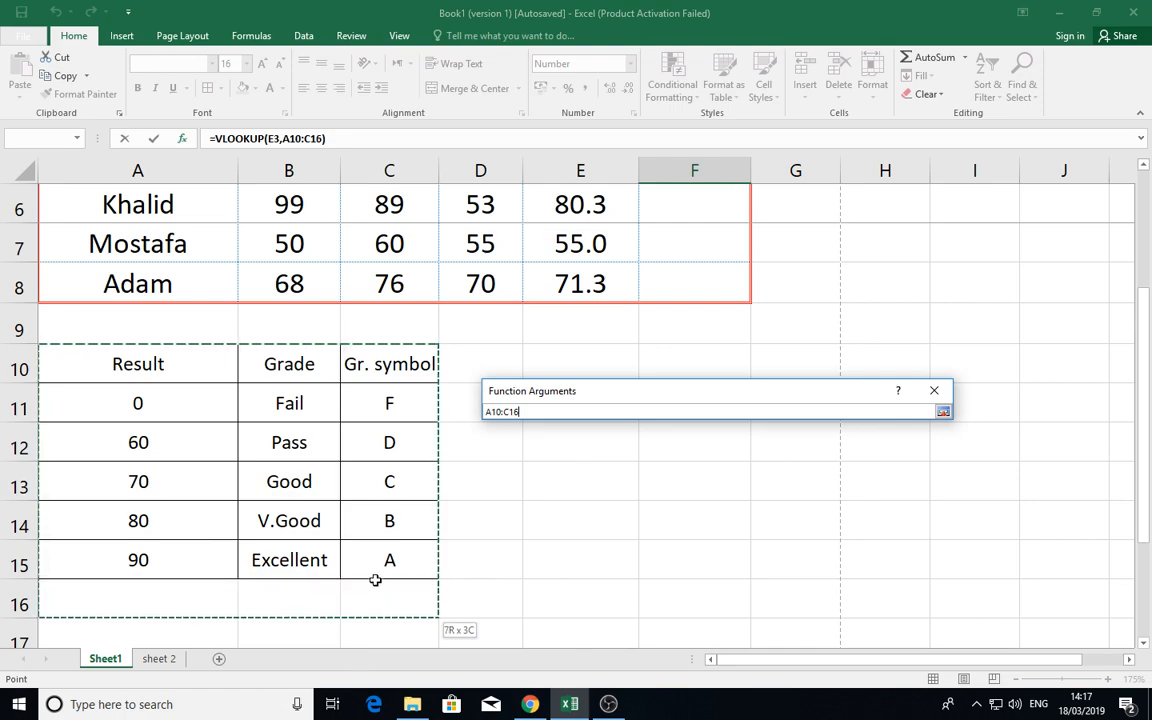
left_click(944, 412)
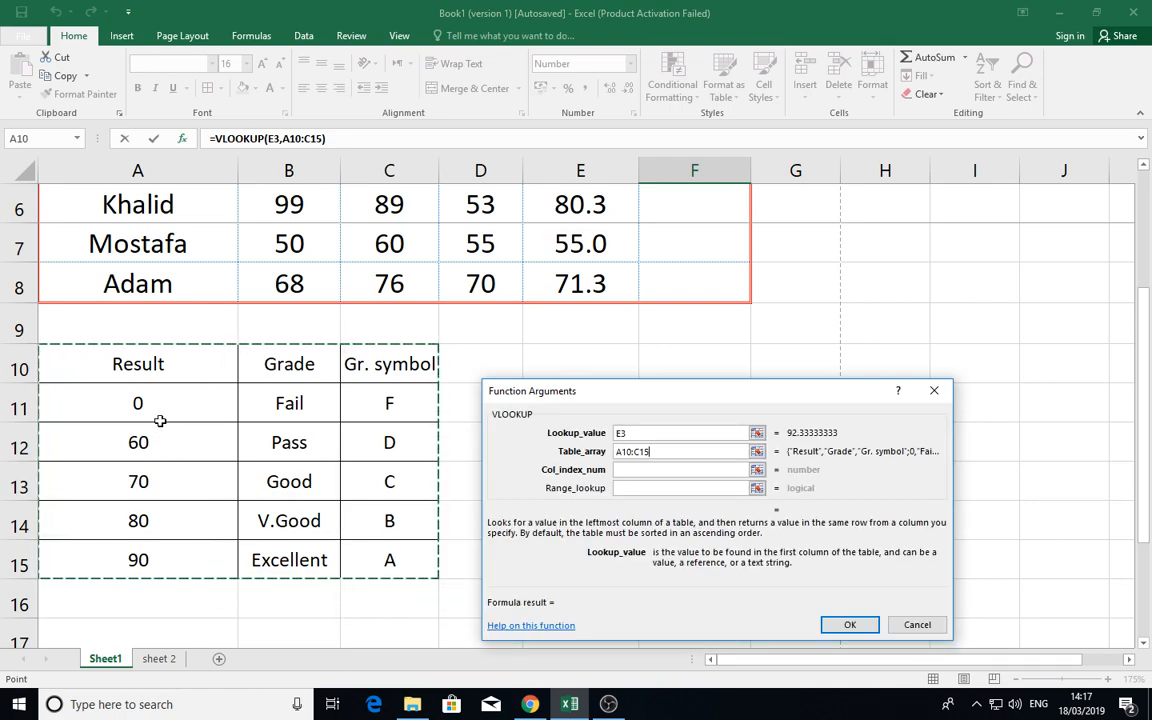
mouse_move(288, 538)
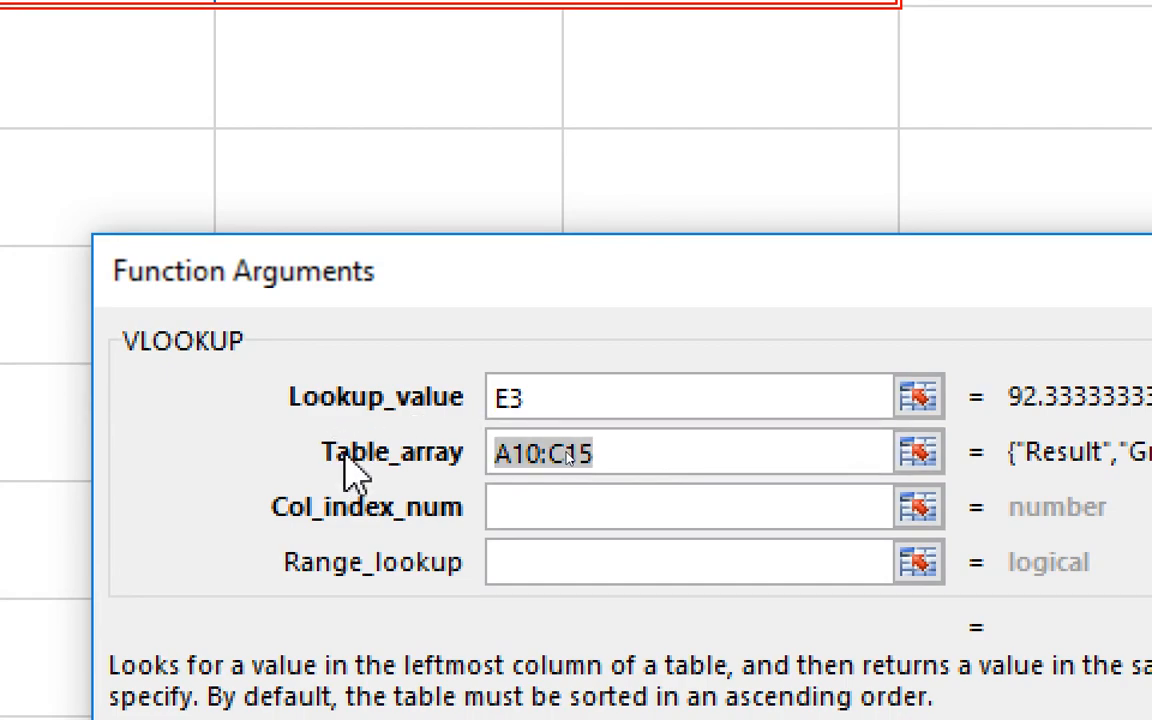
key("f4")
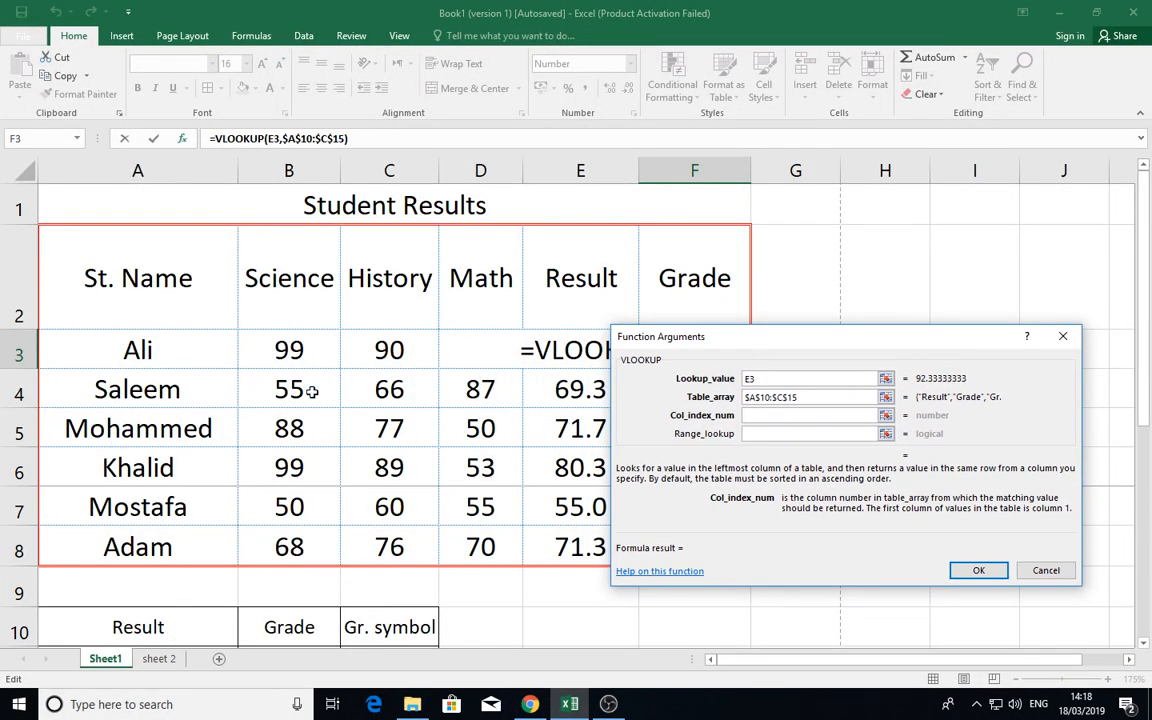
Use column index 2 and confirm, so F3 shows Excellent for Ali
scroll("down", 3)
type("2")
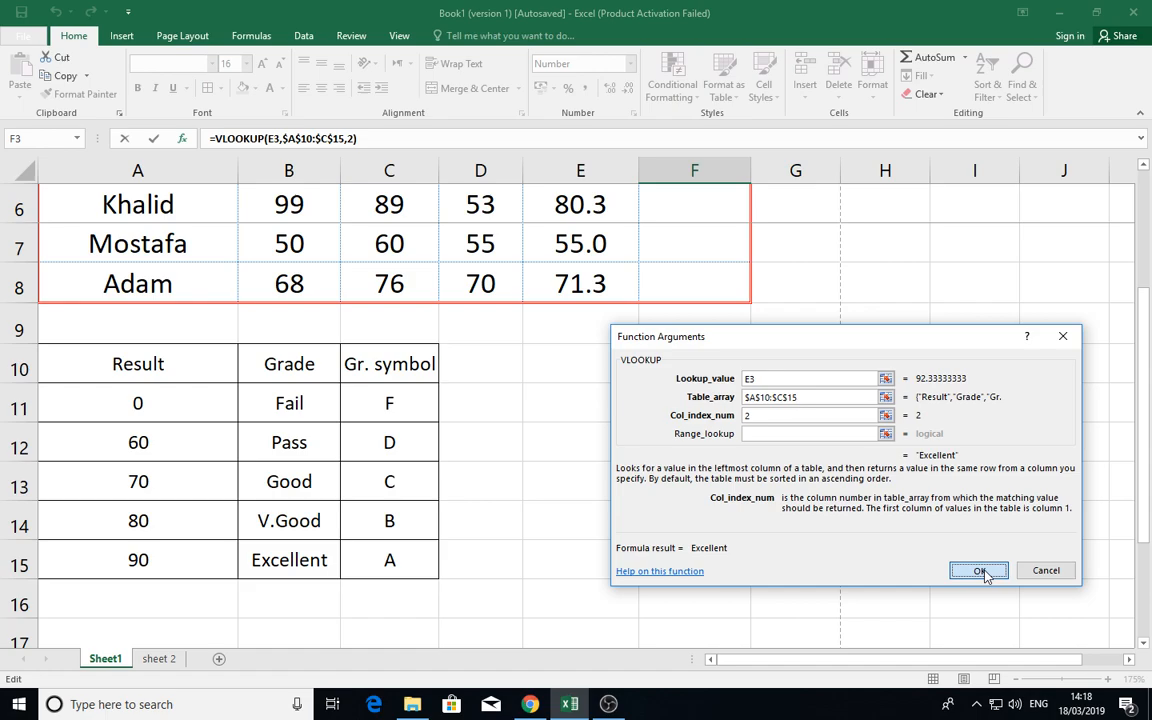
left_click(980, 570)
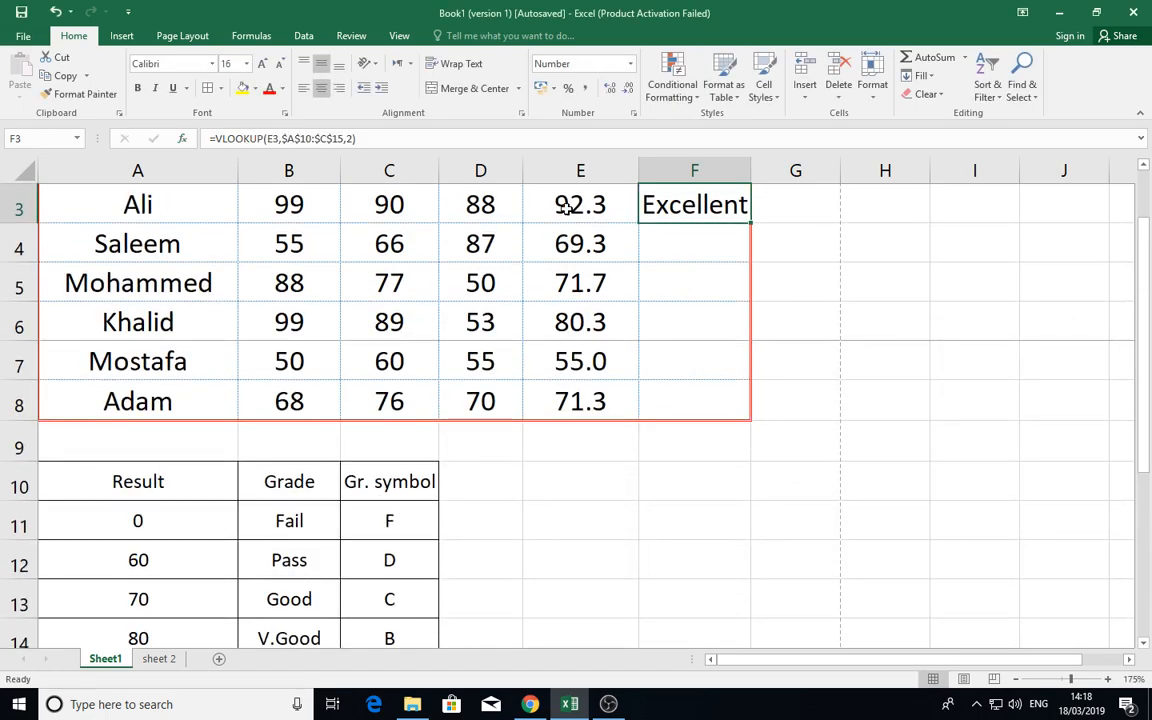
Fill the grade formula from F3 down to F8, giving Pass, Good, V.Good, Fail, Good
left_click_drag(748, 220, 748, 420)
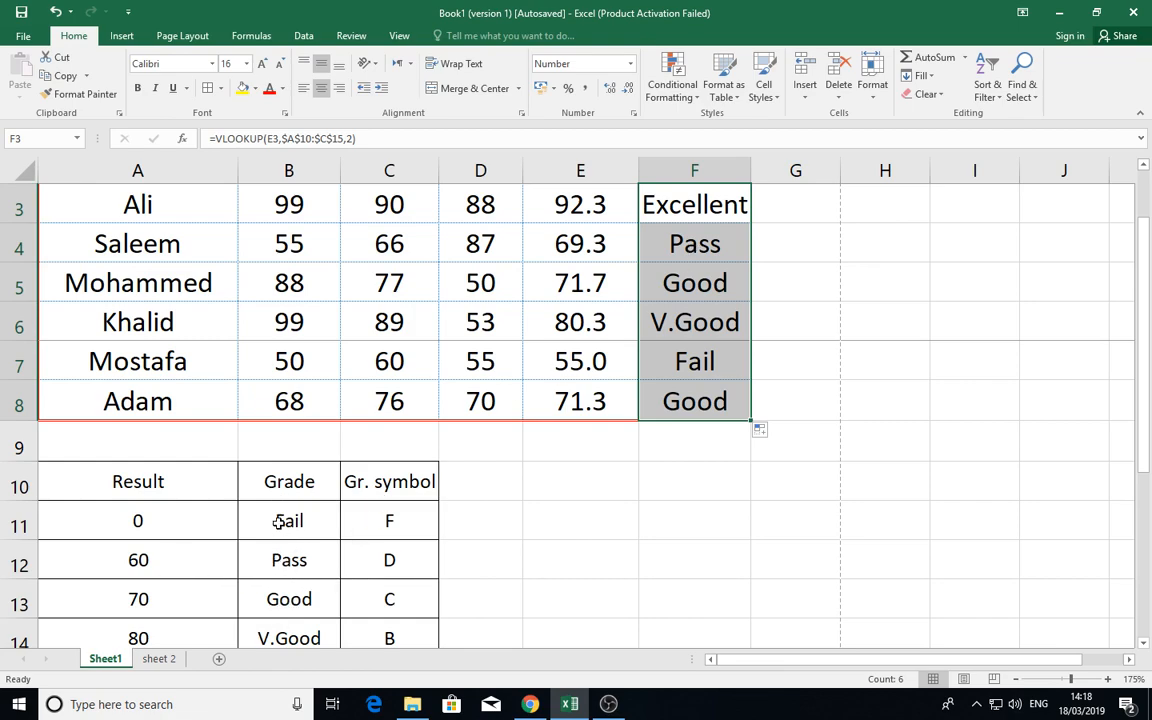
left_click(694, 244)
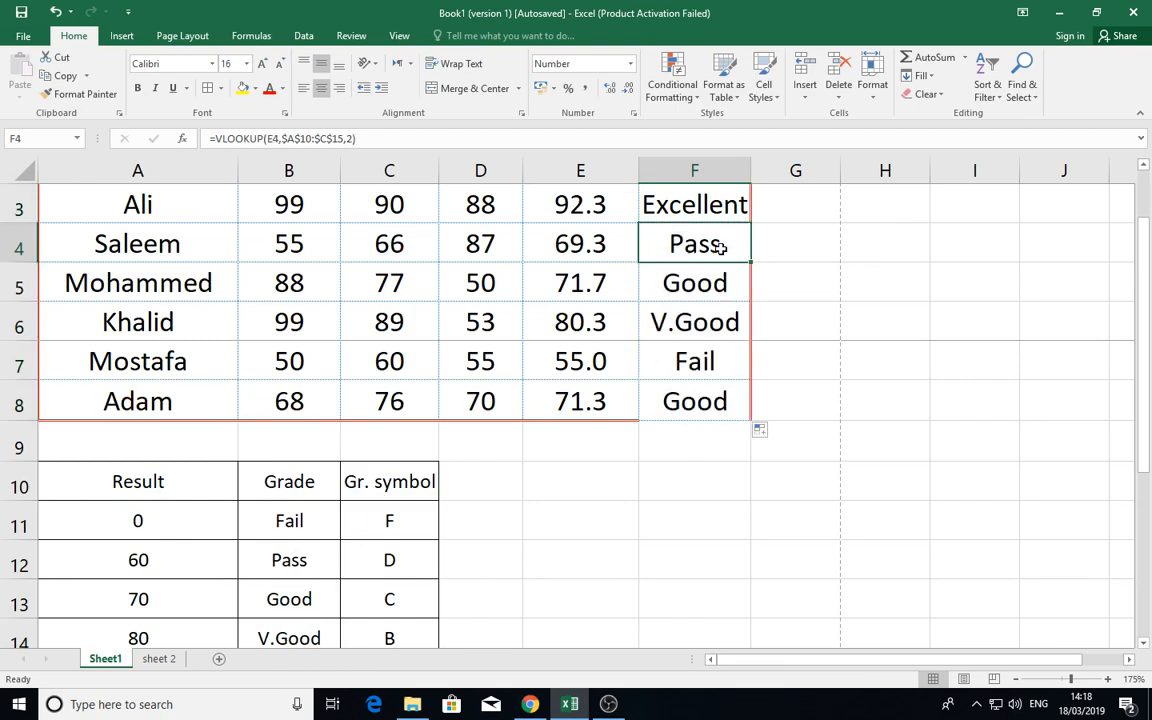
Change Saleem's column index to 3 and fill down, giving symbols D, C, B, F, C
left_click(184, 138)
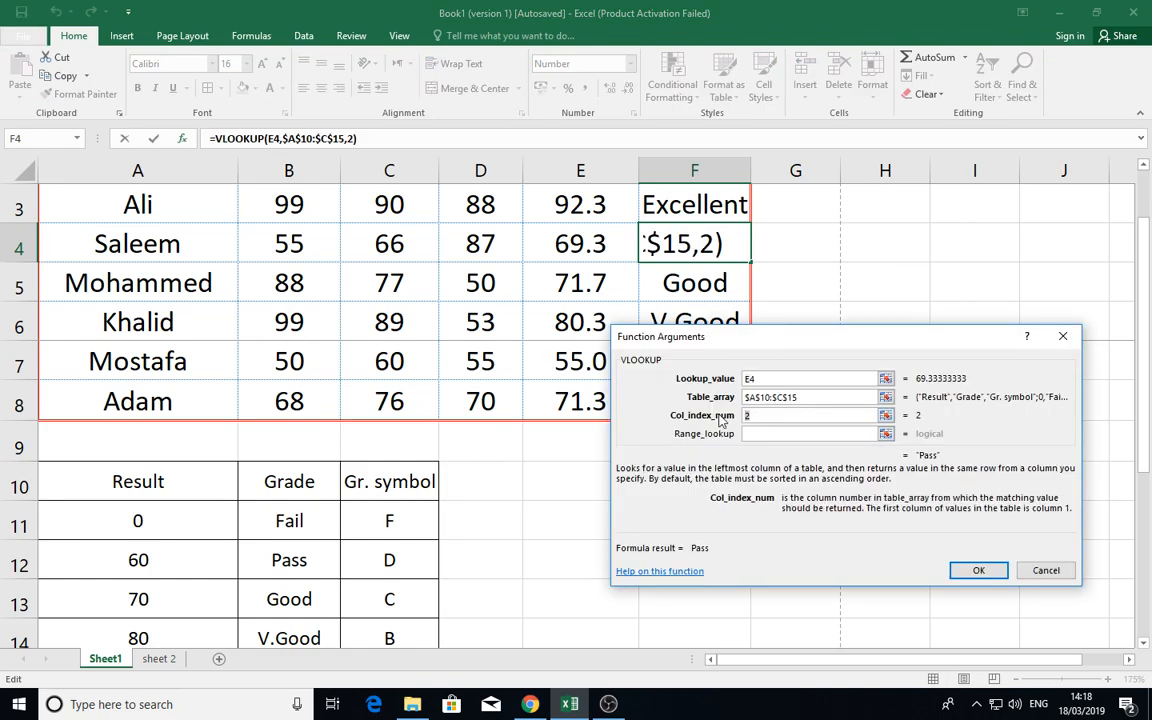
left_click(978, 570)
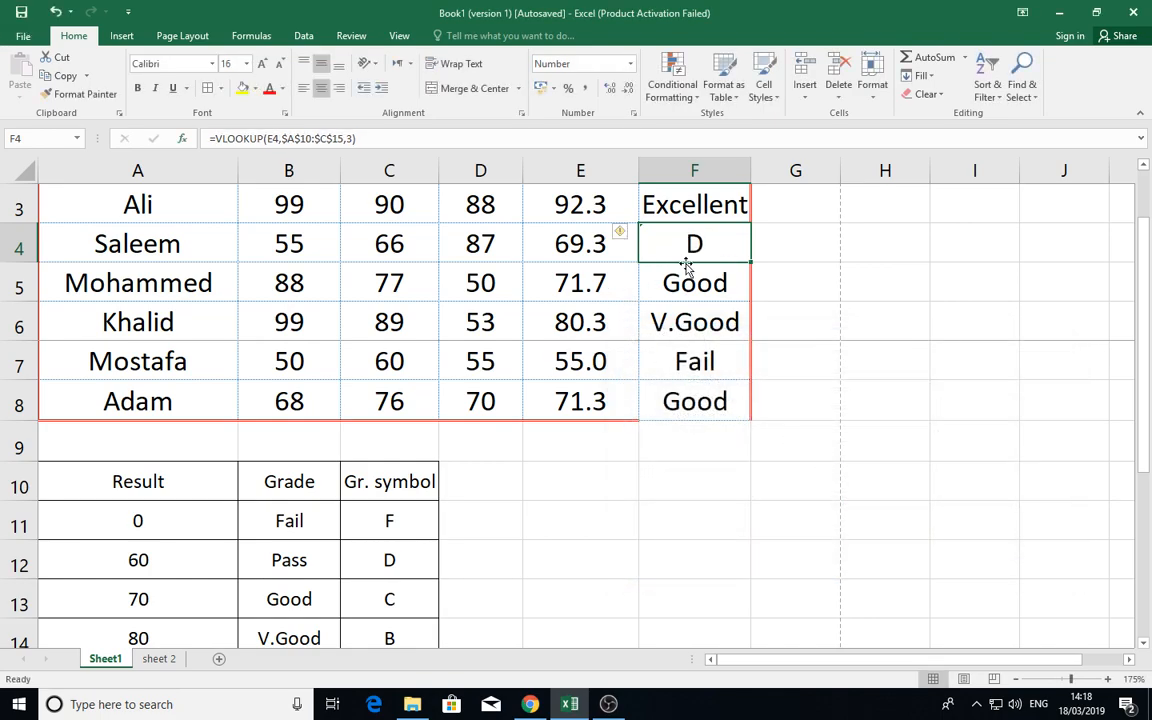
left_click_drag(694, 244, 694, 400)
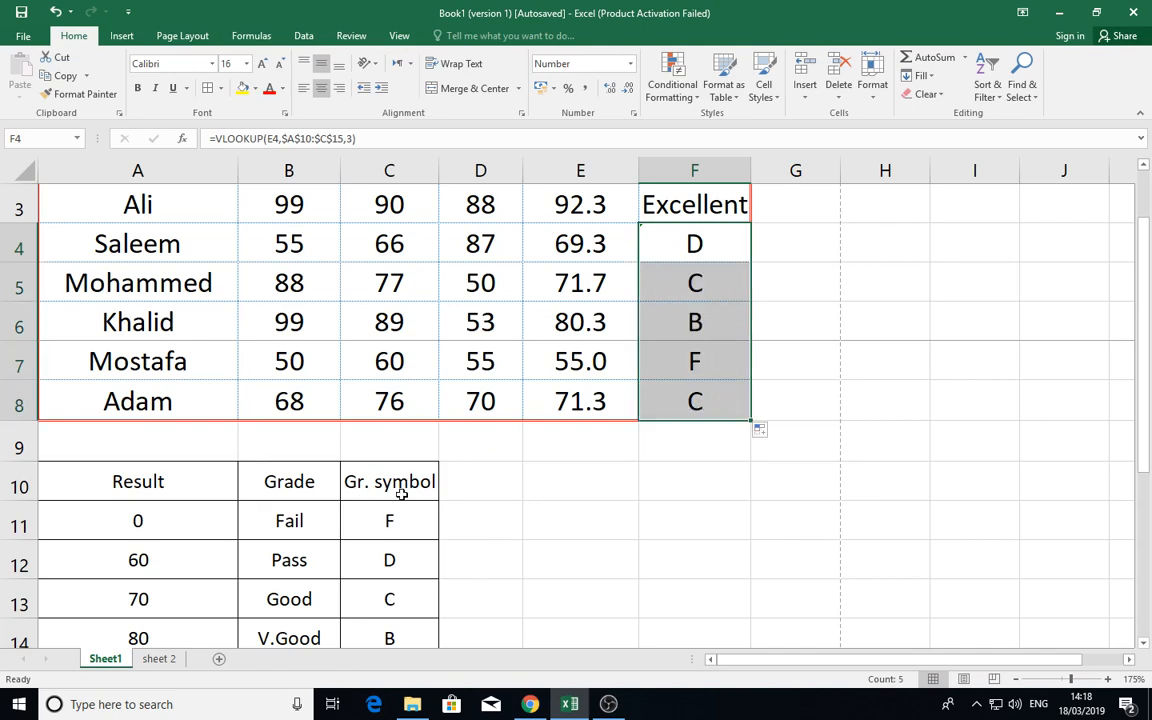
mouse_move(392, 524)
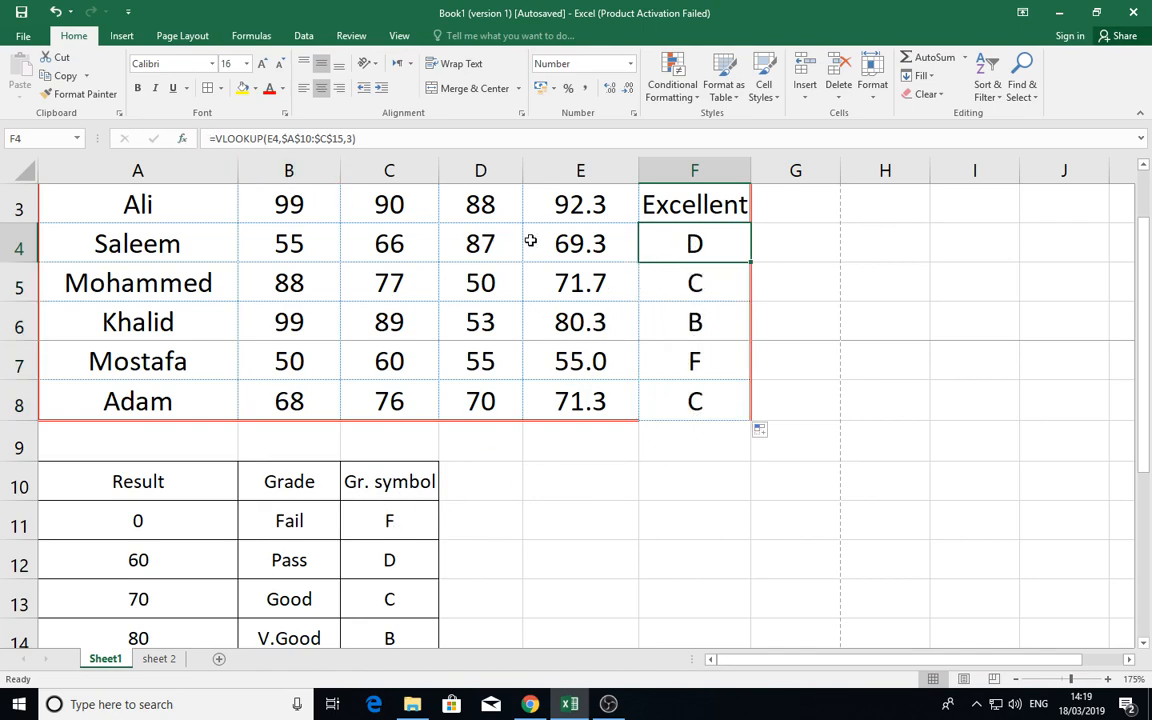
mouse_move(442, 252)
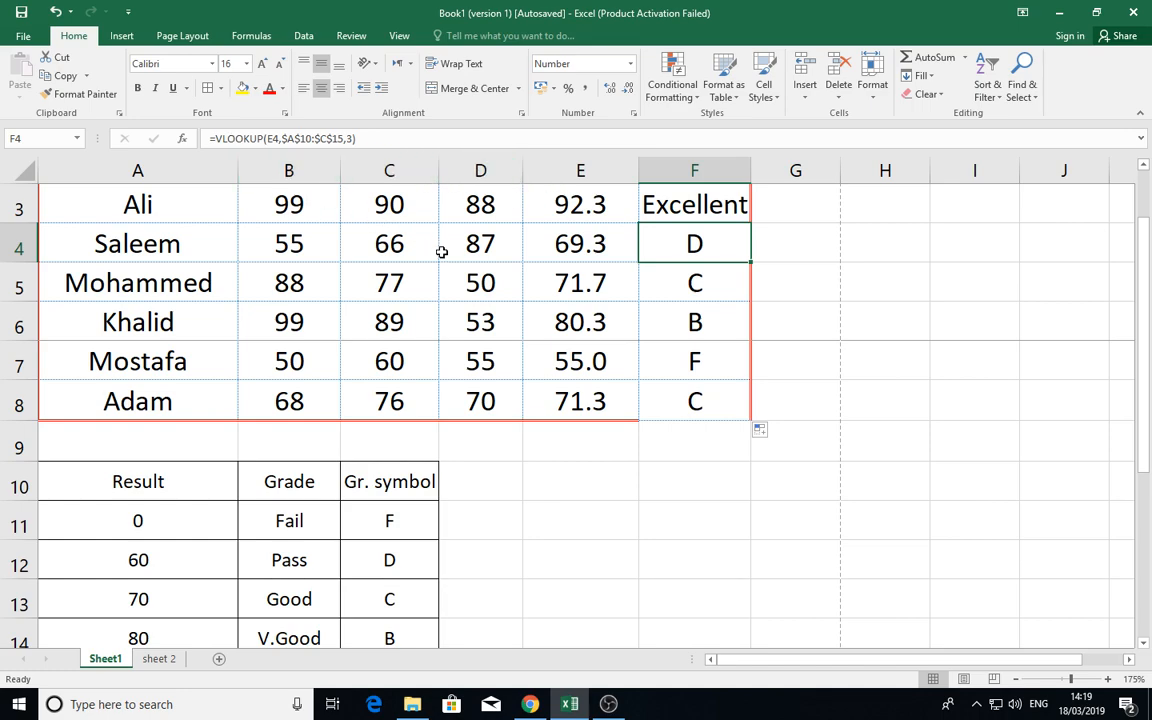
mouse_move(200, 624)
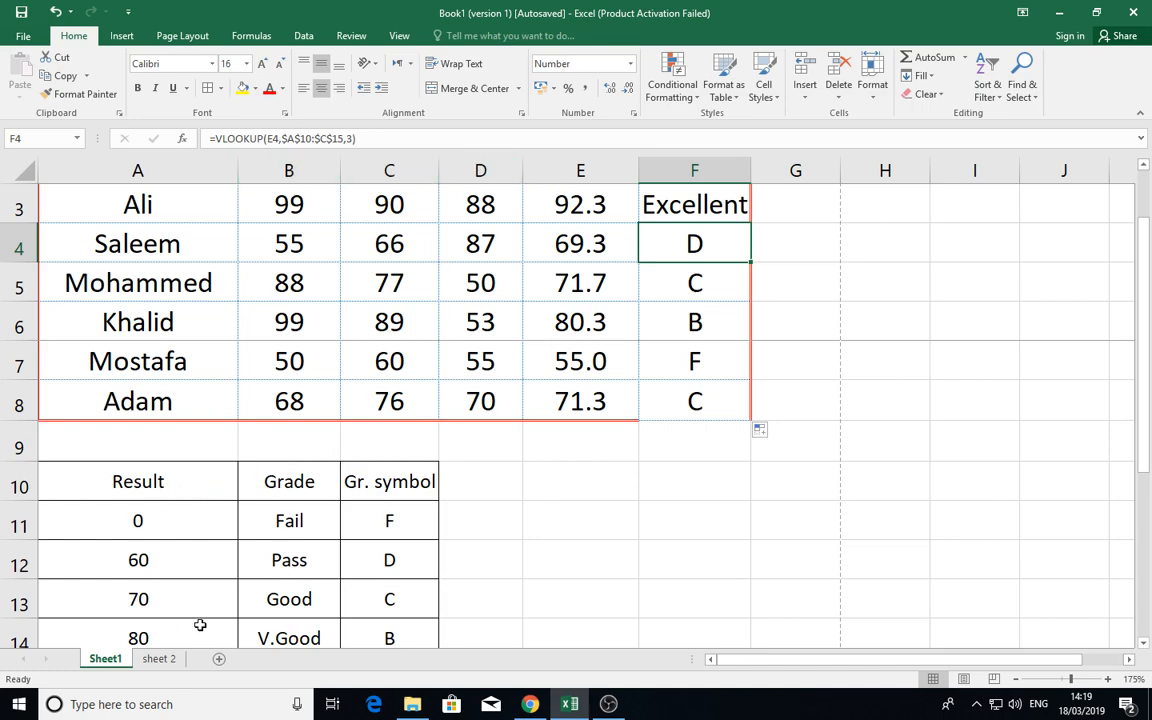
mouse_move(352, 570)
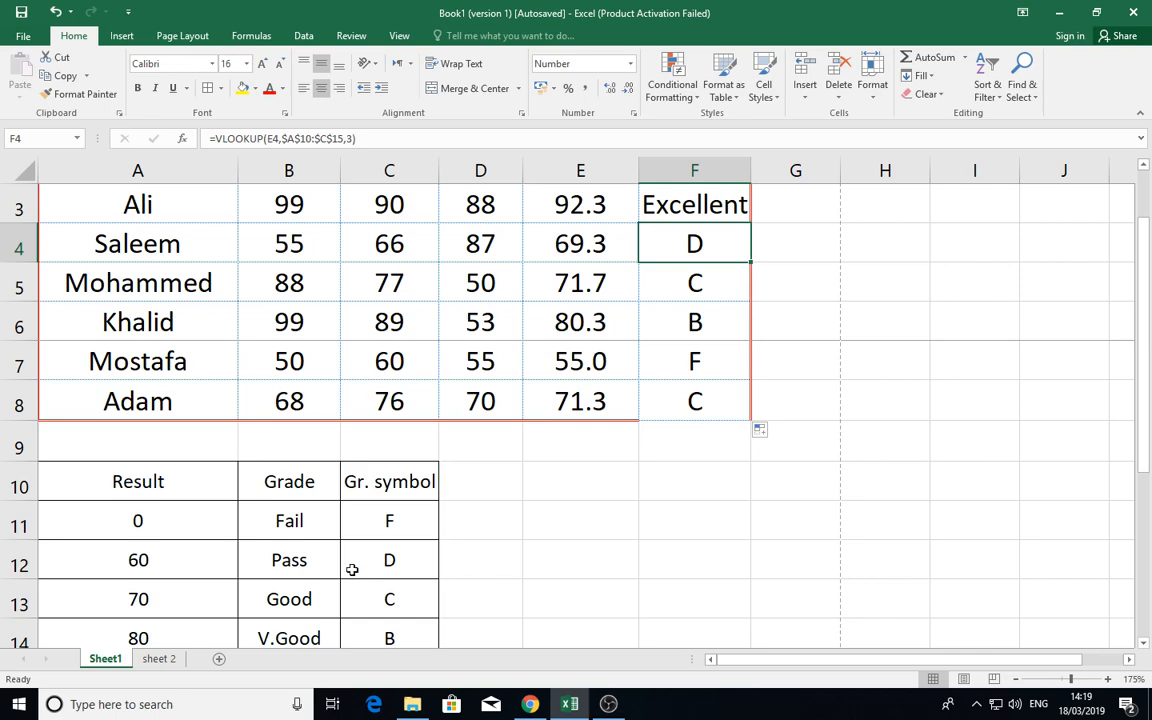
mouse_move(292, 528)
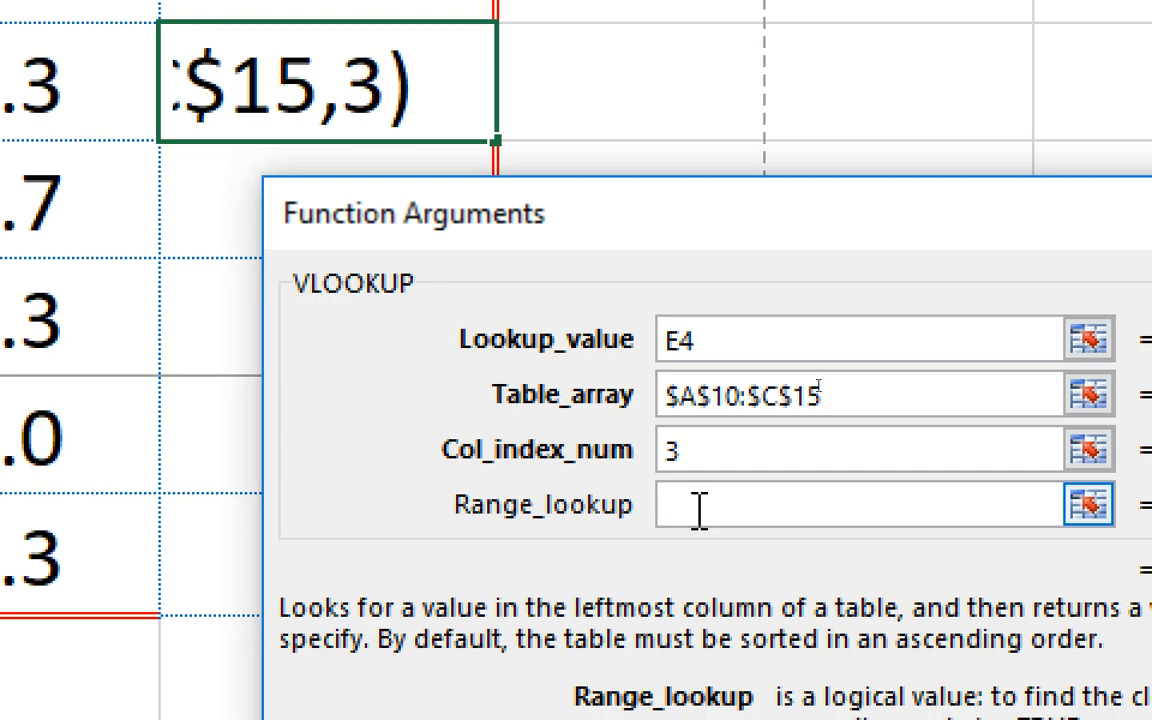
Set Saleem's Range_lookup to true (approximate match), still returning D
type("tru")
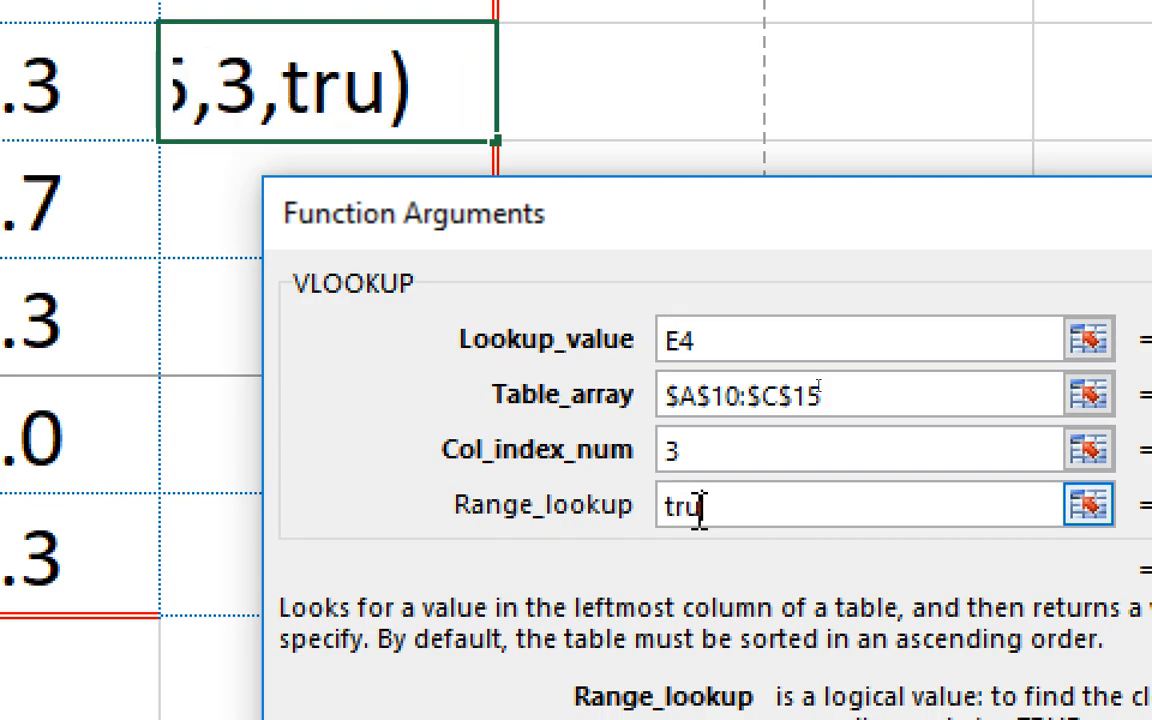
type("e")
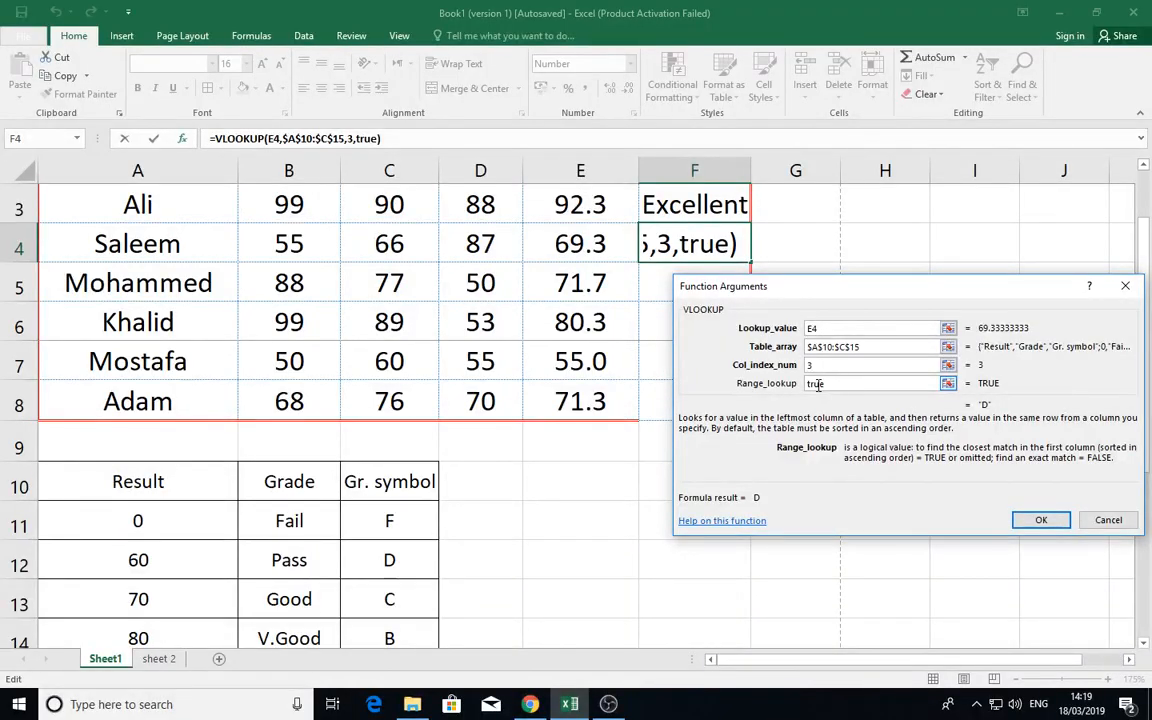
left_click(1040, 520)
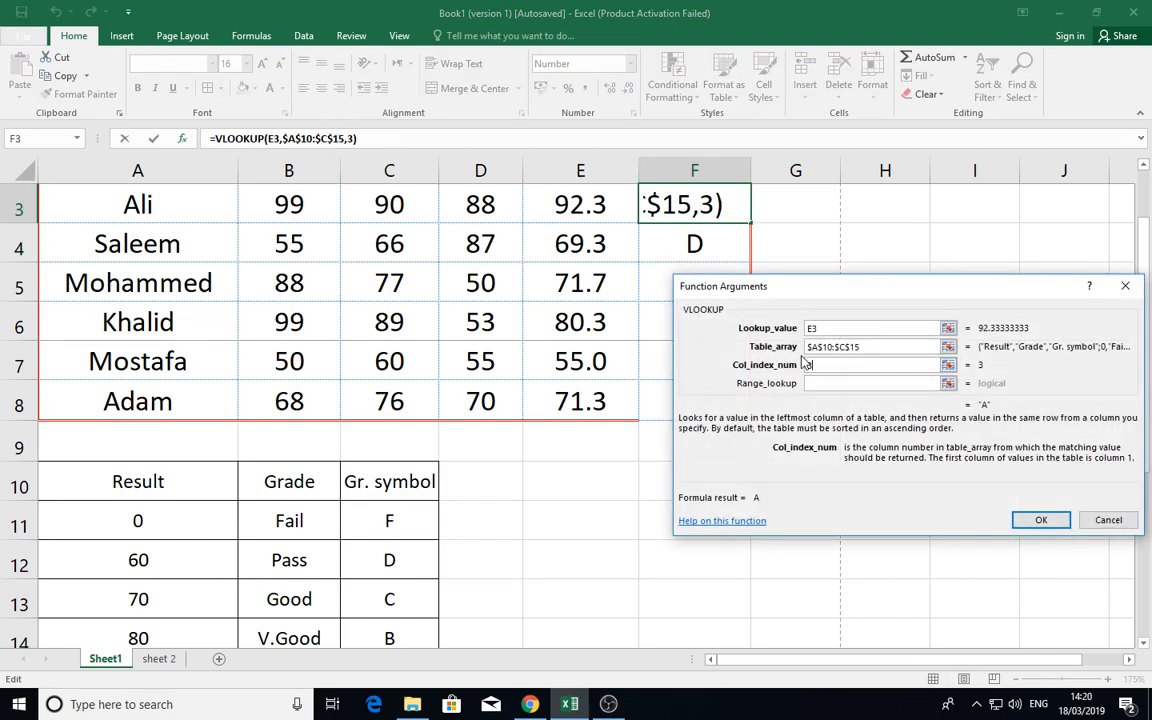
Confirm Ali's symbol A, then set Saleem's lookup to exact match FALSE, returning #N/A
left_click(1040, 520)
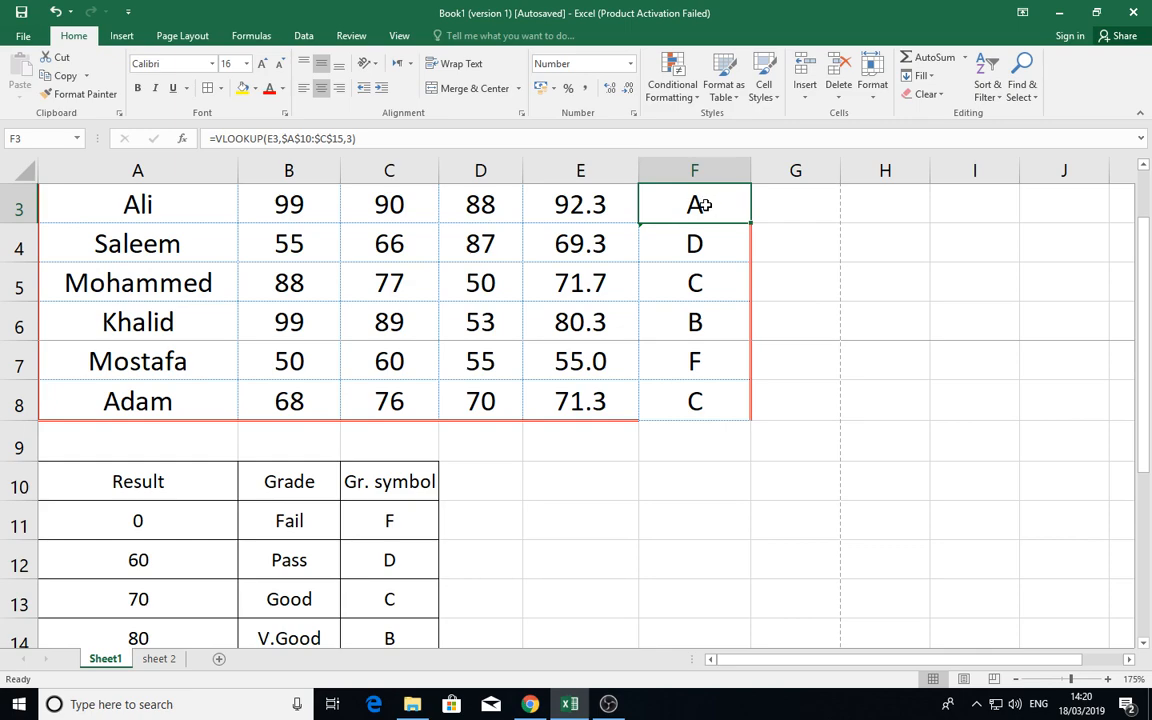
left_click(694, 244)
type("TRUE")
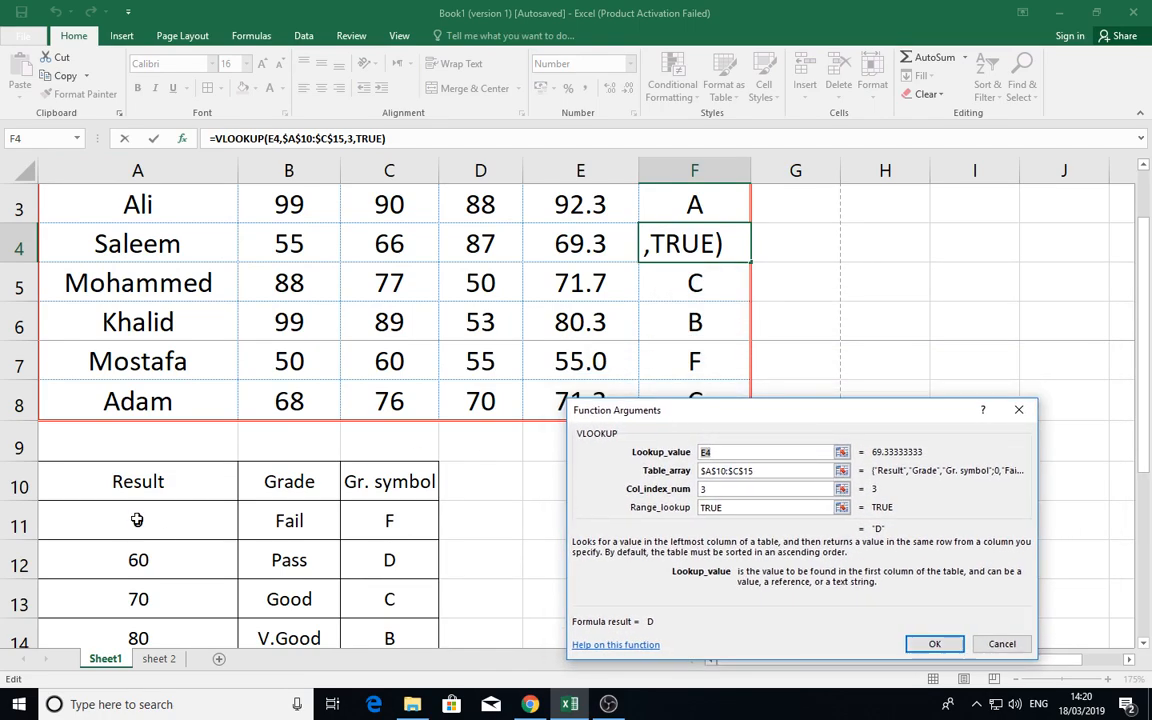
left_click(136, 520)
type("F")
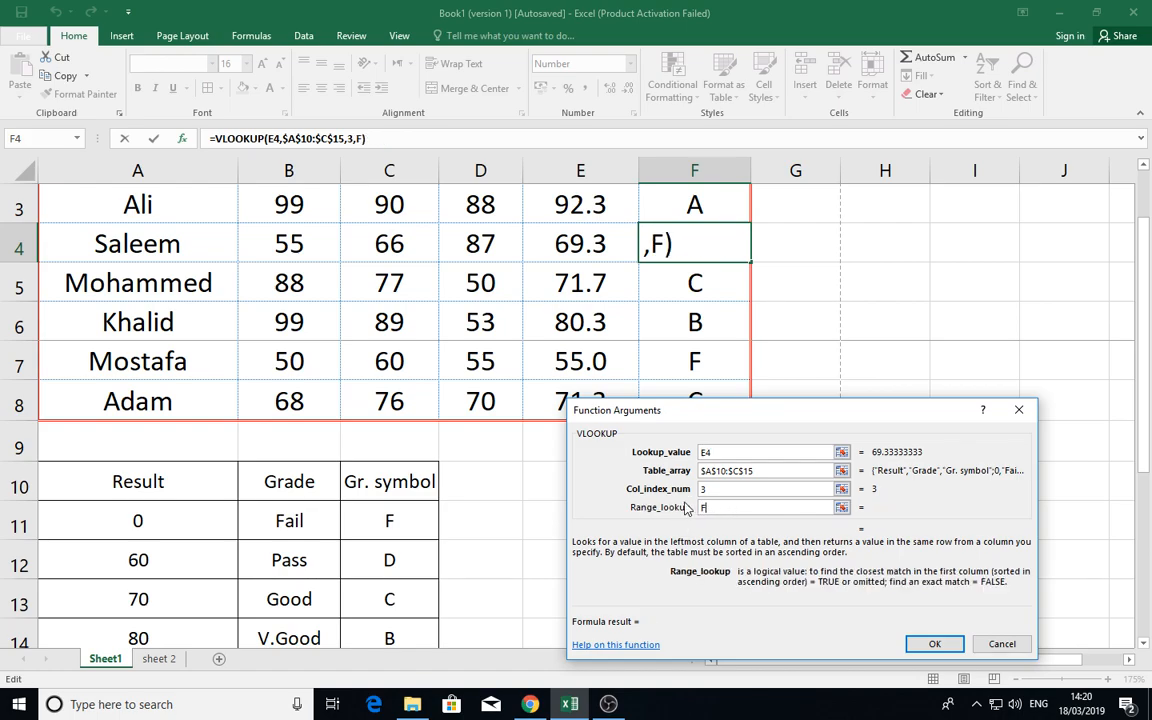
left_click(934, 644)
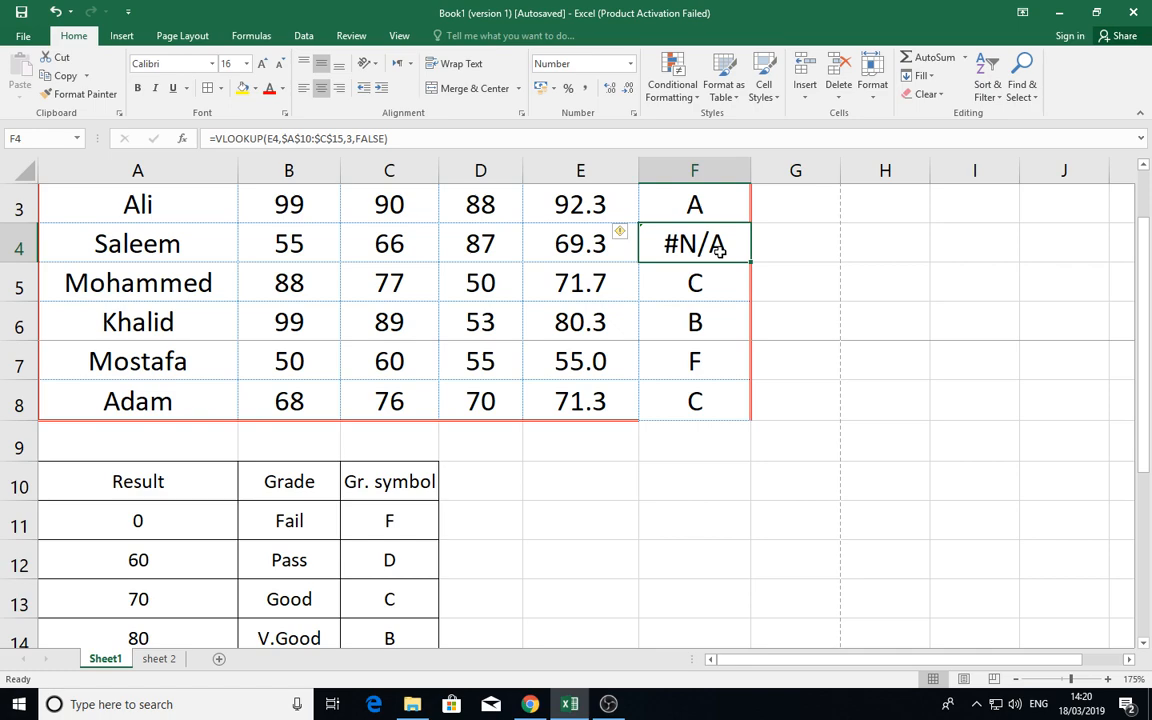
mouse_move(588, 246)
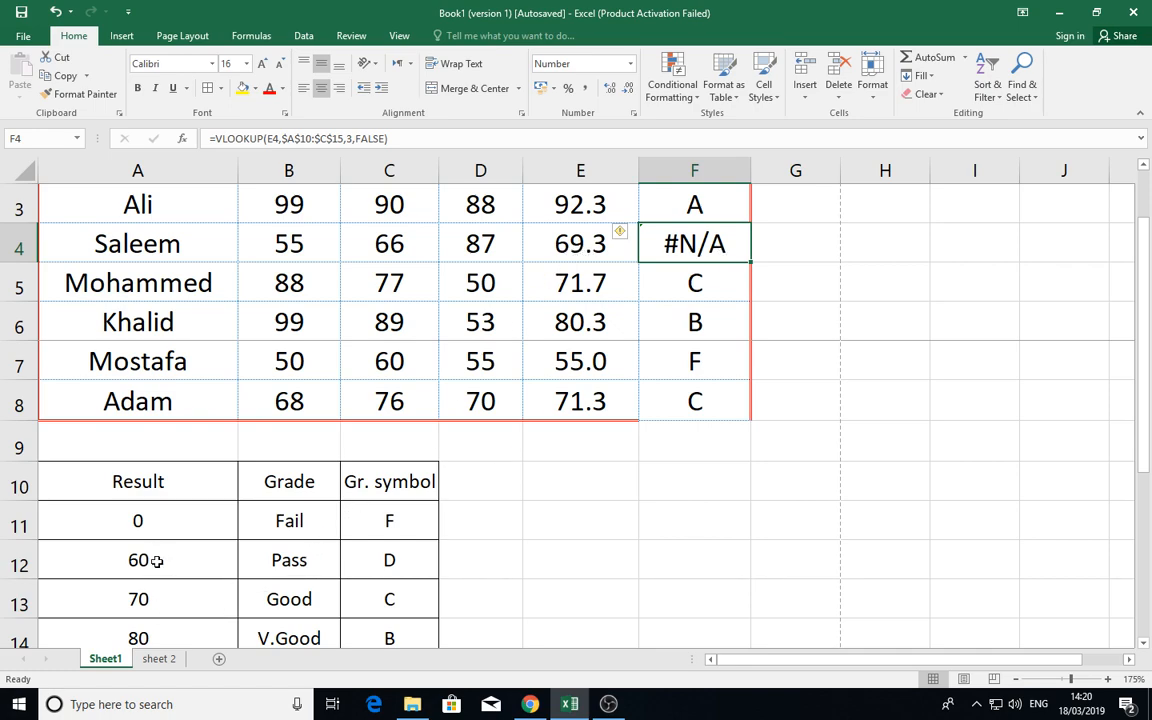
mouse_move(596, 272)
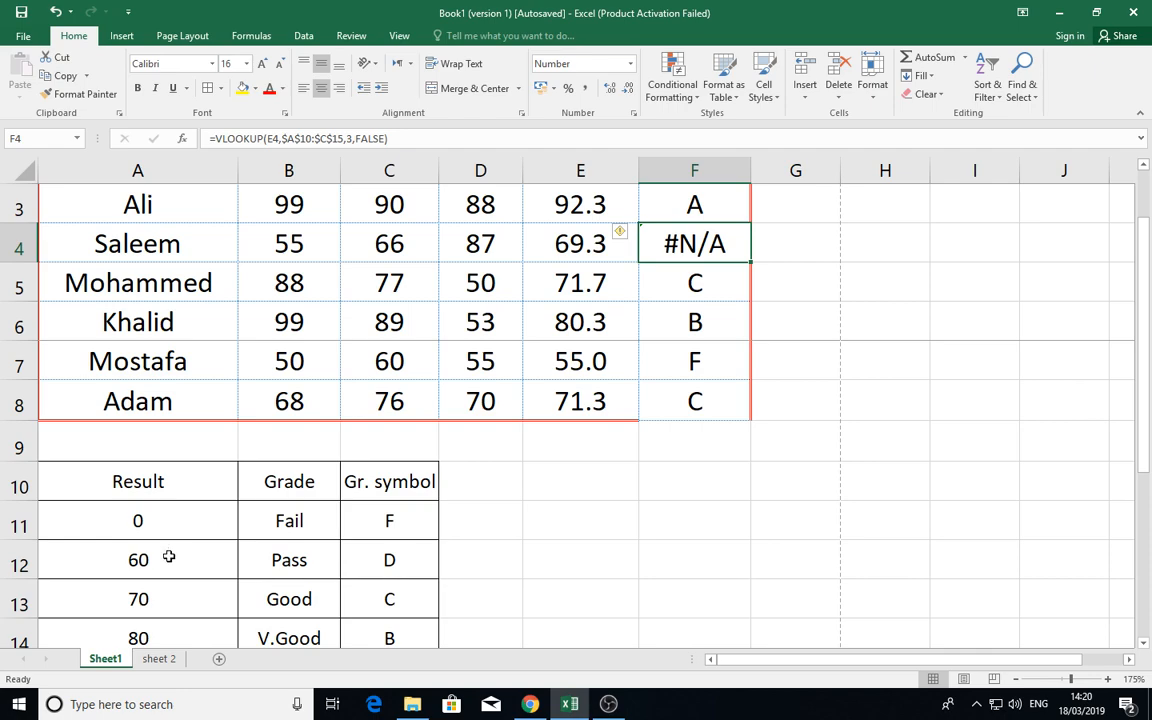
mouse_move(176, 640)
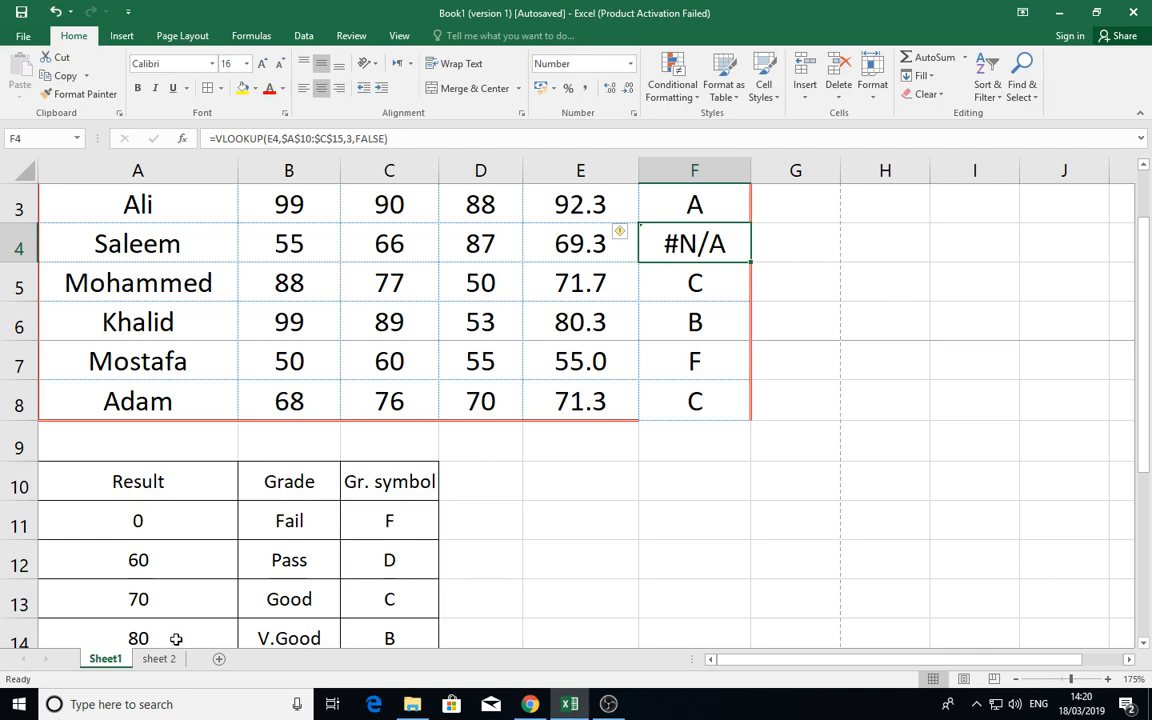
mouse_move(158, 566)
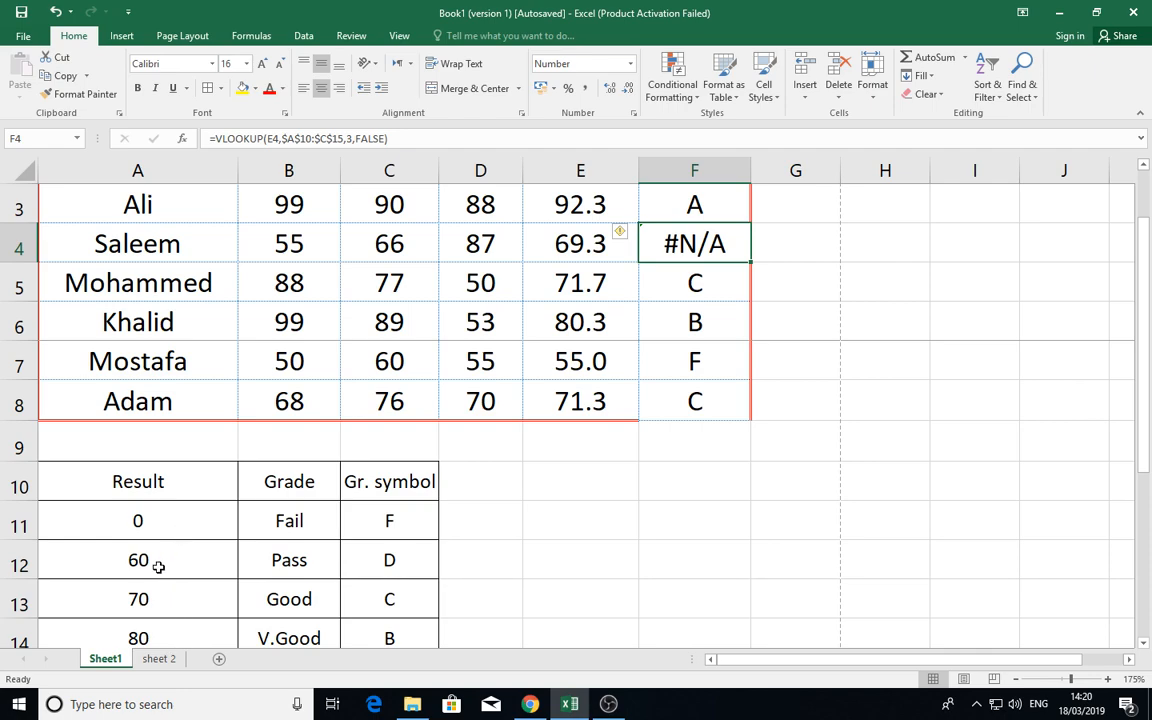
mouse_move(704, 264)
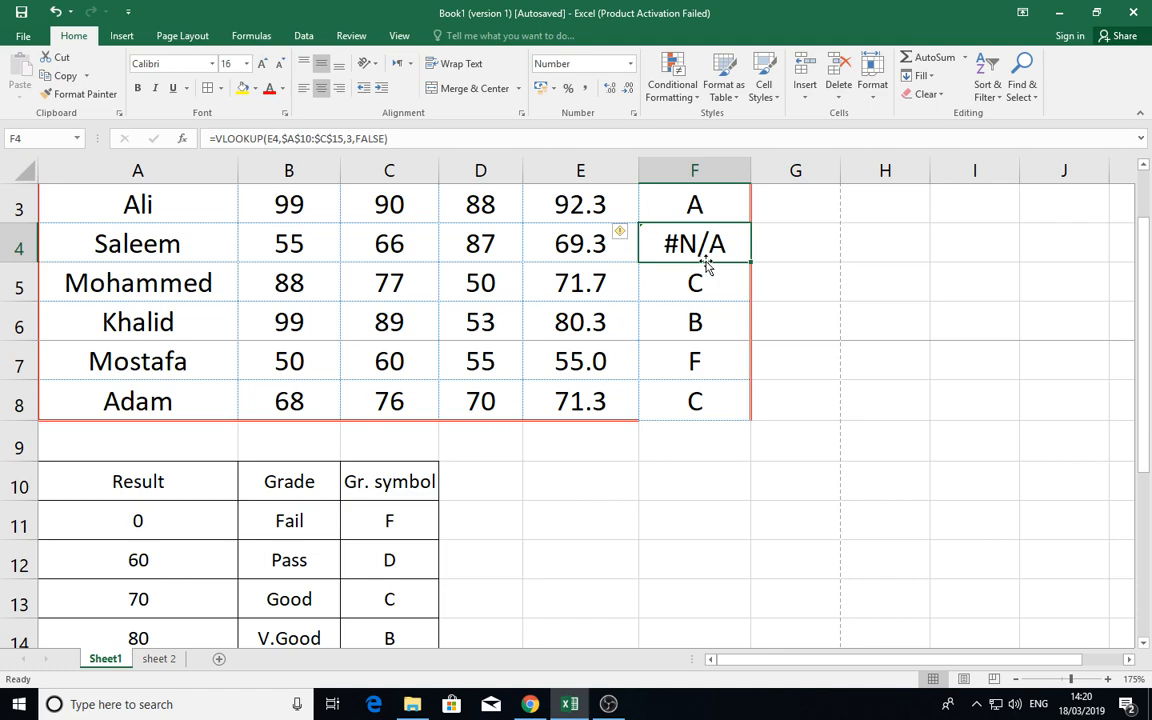
mouse_move(700, 264)
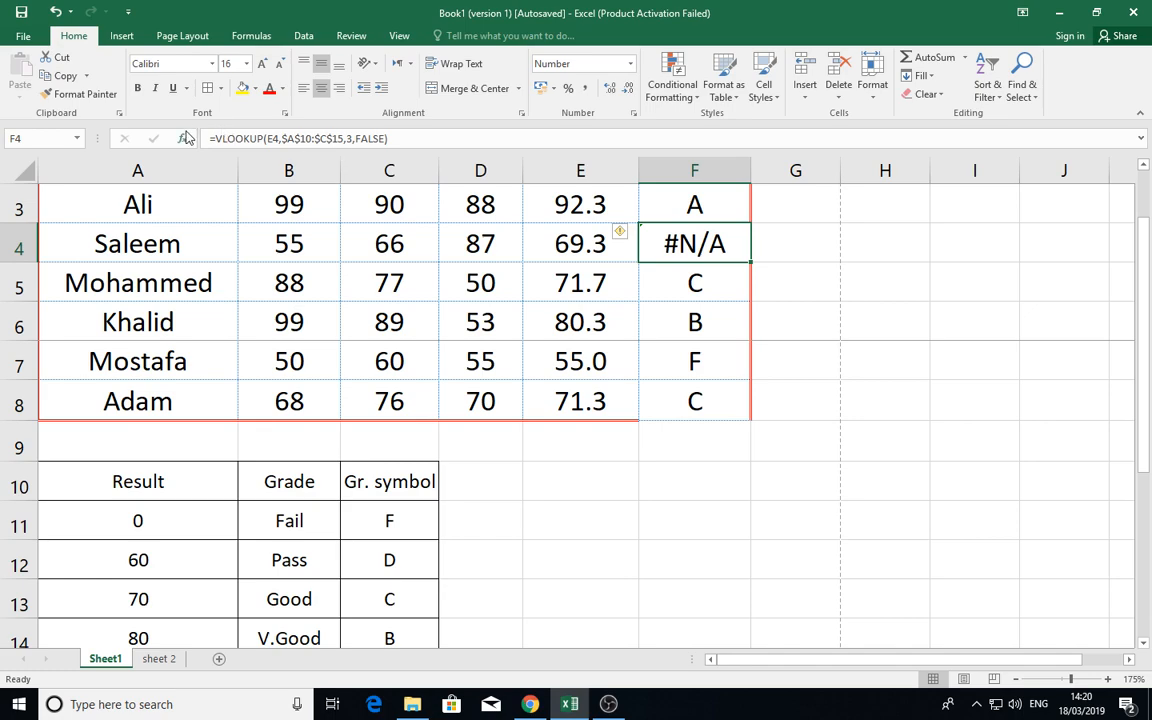
Clear the FALSE Range_lookup from Saleem's formula so F4 shows D again
left_click(184, 138)
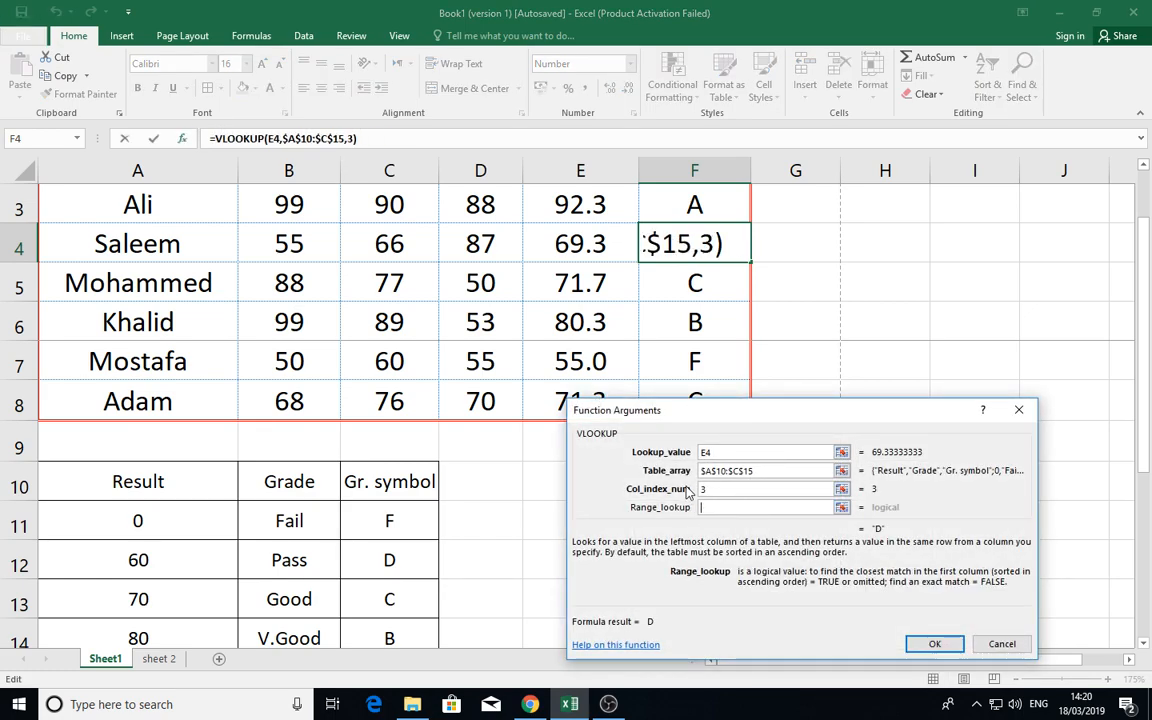
left_click(934, 644)
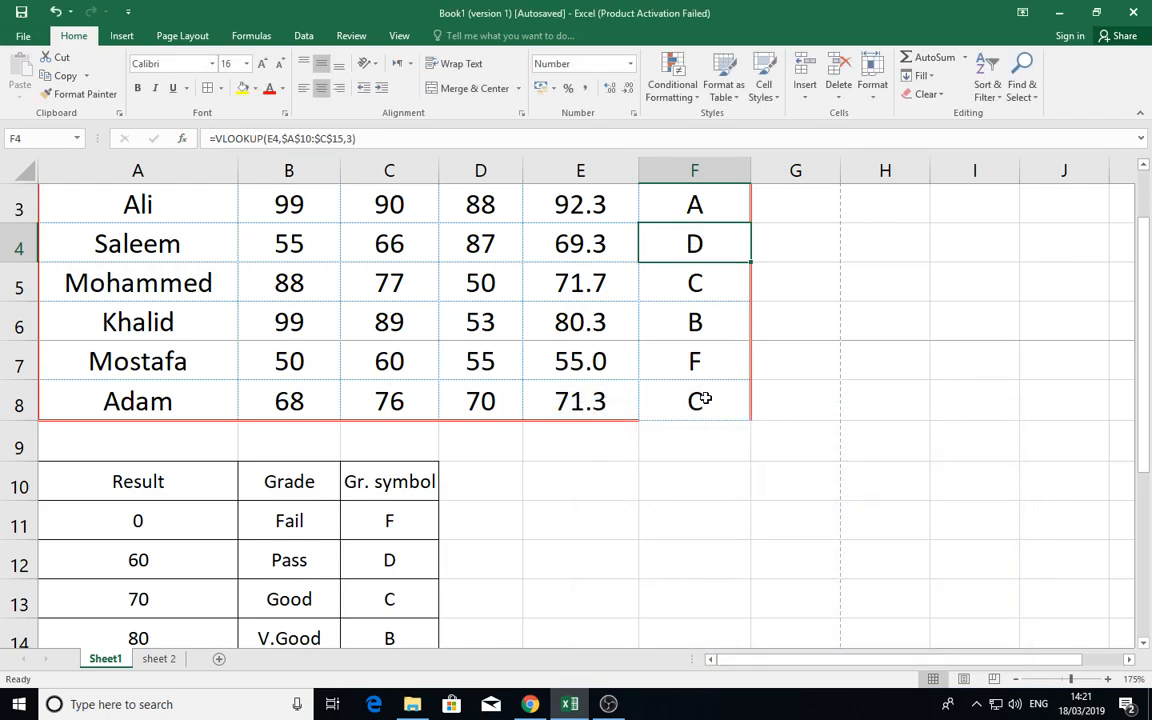
scroll("down", 3)
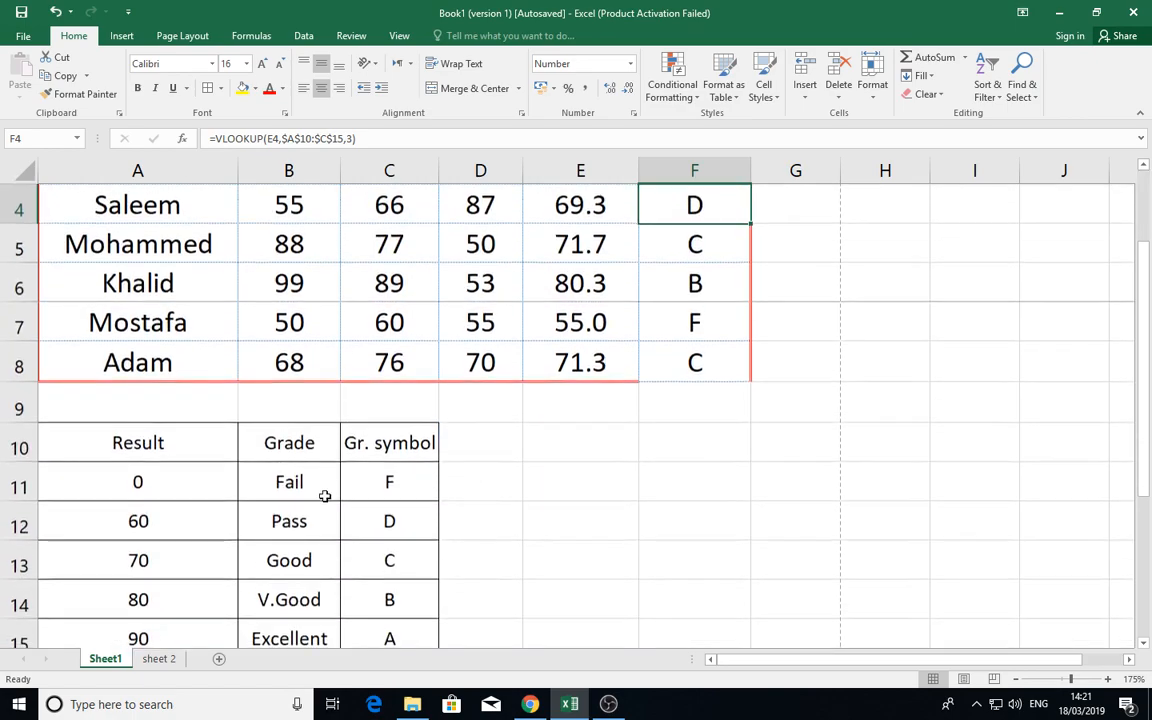
Switch to sheet 2 with the horizontal result/grade/symbol table
left_click(160, 658)
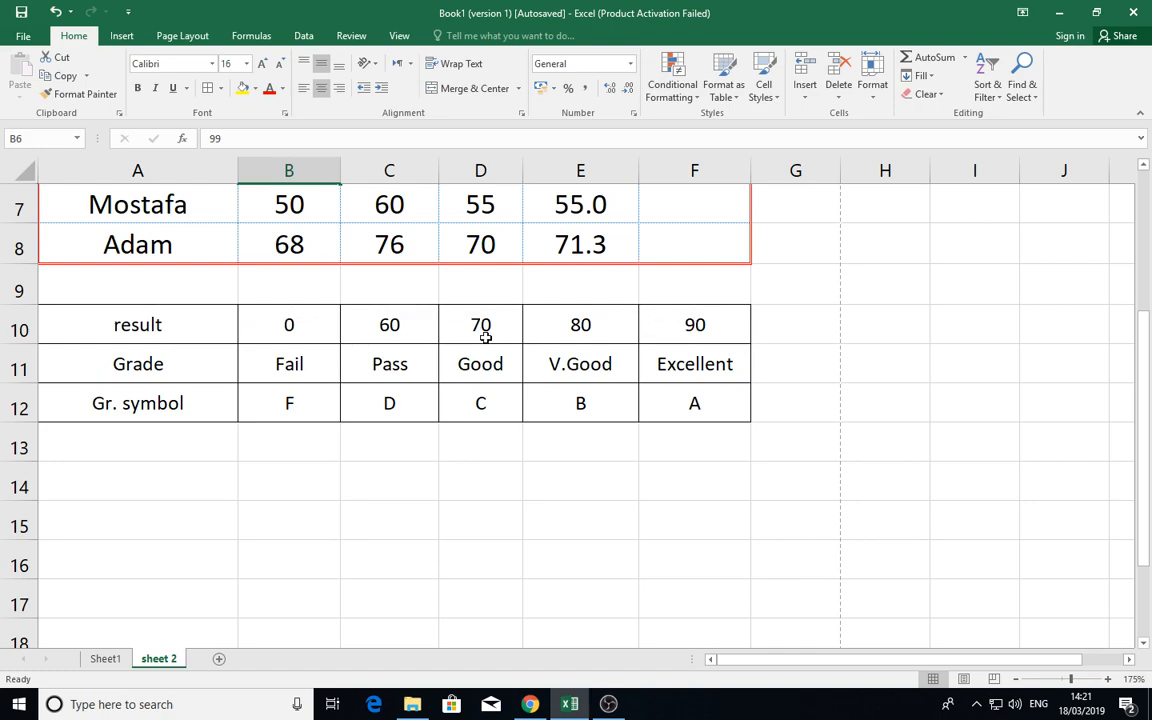
mouse_move(492, 418)
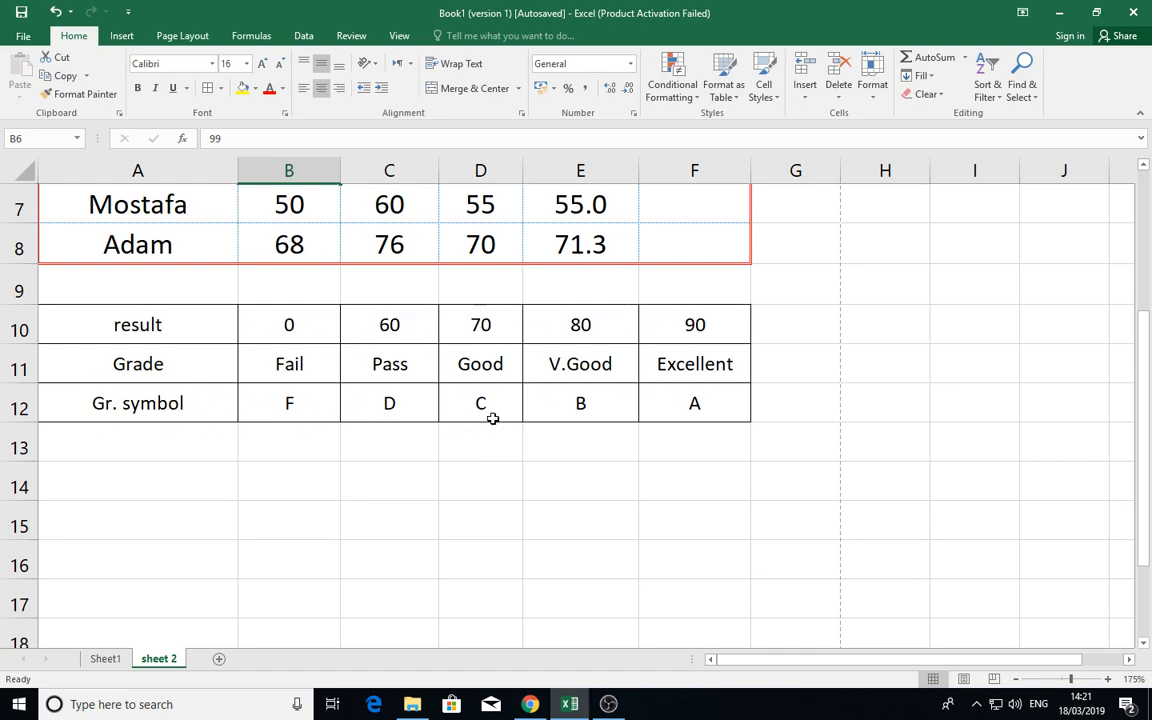
mouse_move(396, 376)
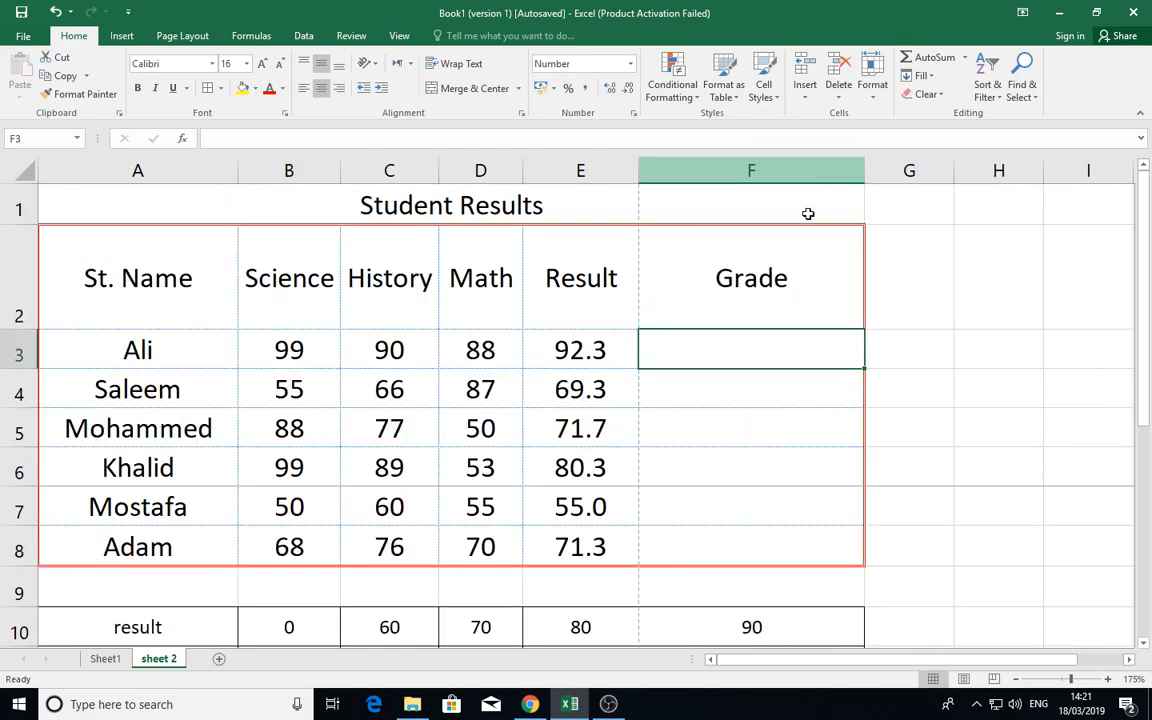
Start =HLOOKUP in Ali's grade cell F3 and bring up its Function Arguments panel
type("=")
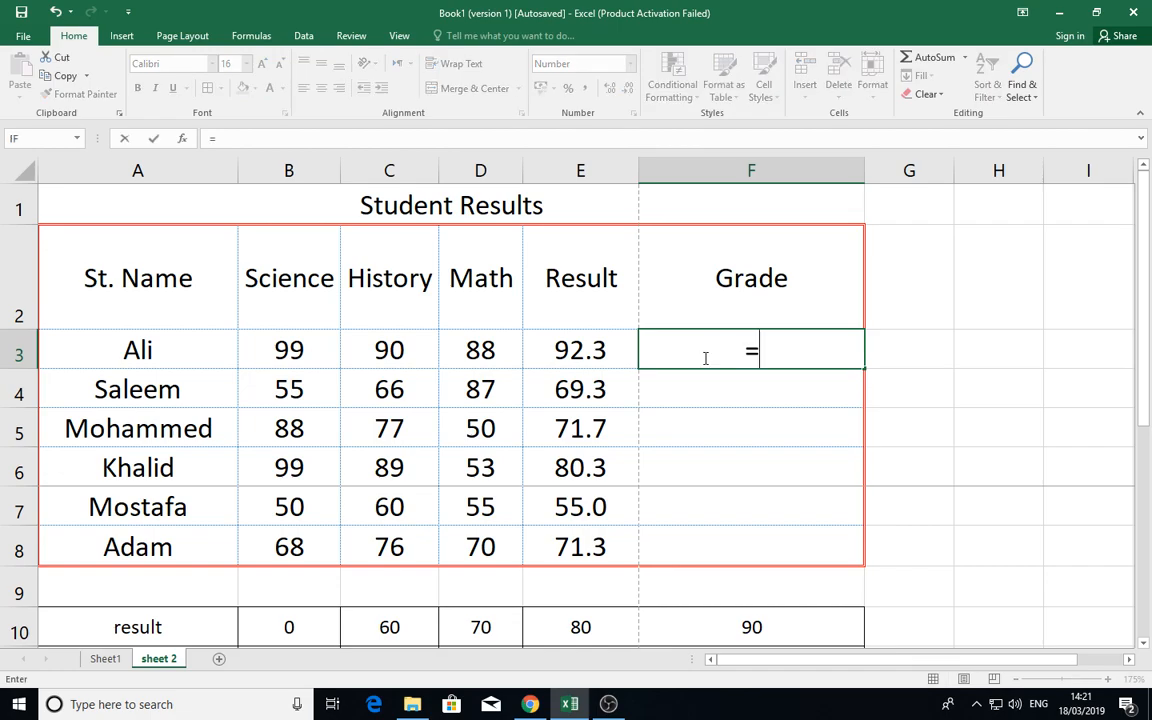
type("hl")
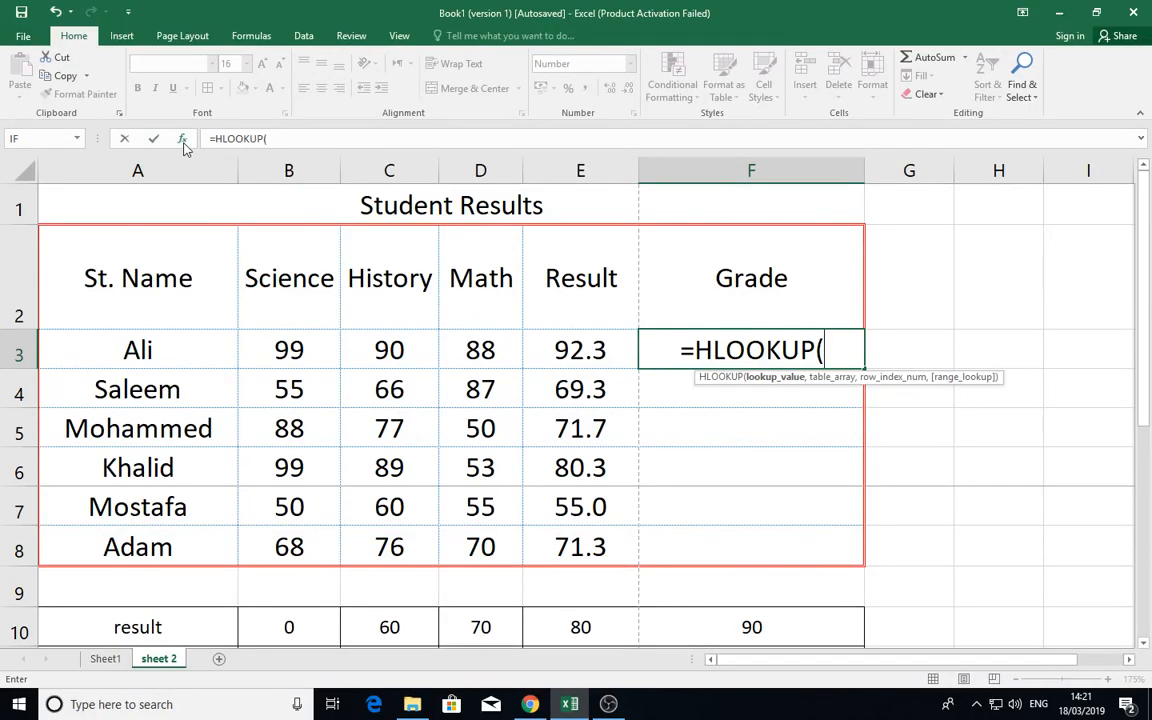
left_click(182, 138)
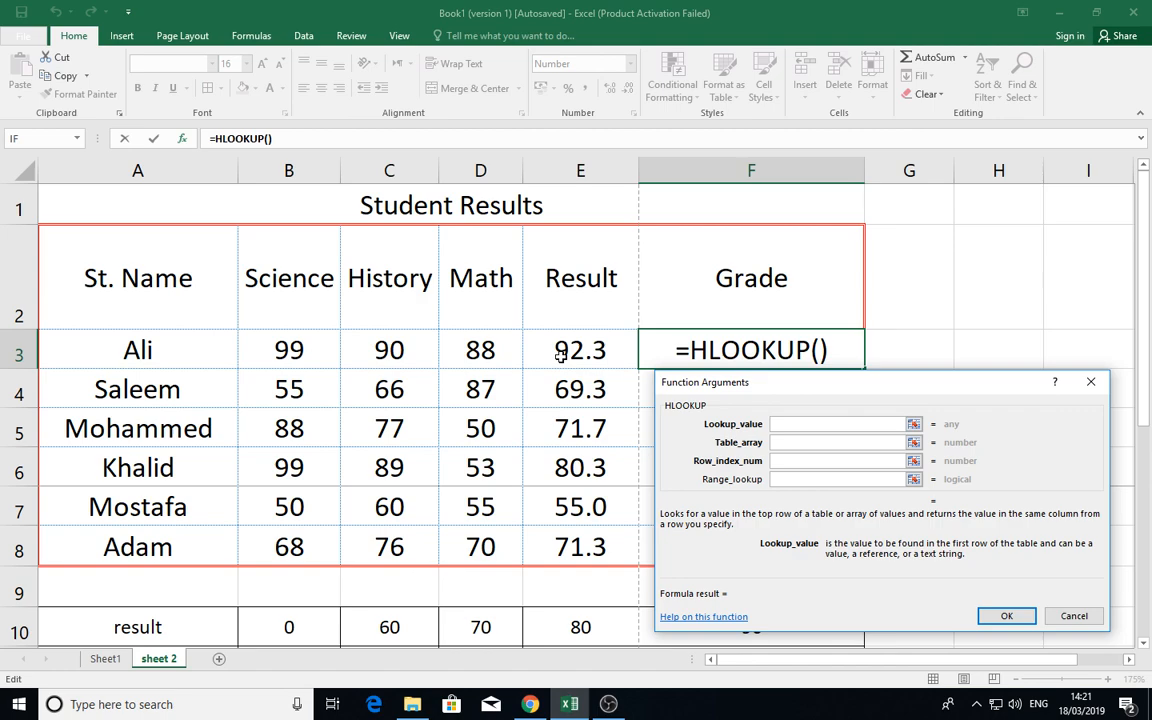
Complete HLOOKUP(E3,$A$10:$F$12,2) with absolute table range so F3 shows Excellent for Ali
left_click(580, 348)
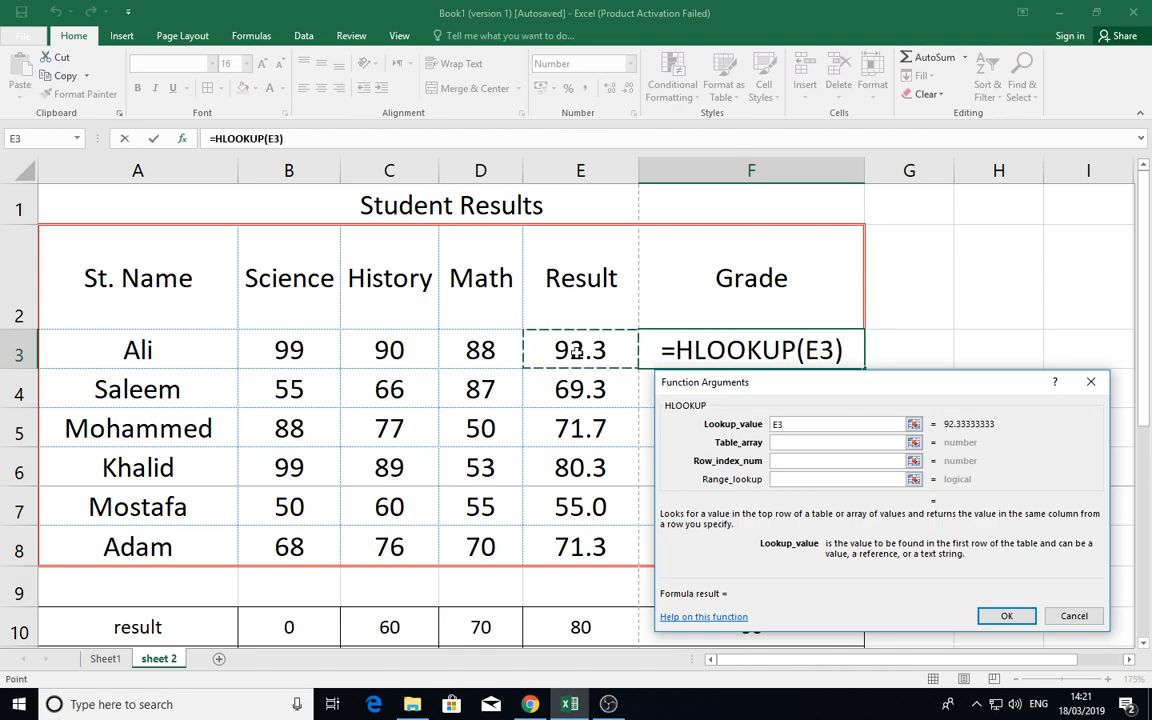
left_click(840, 442)
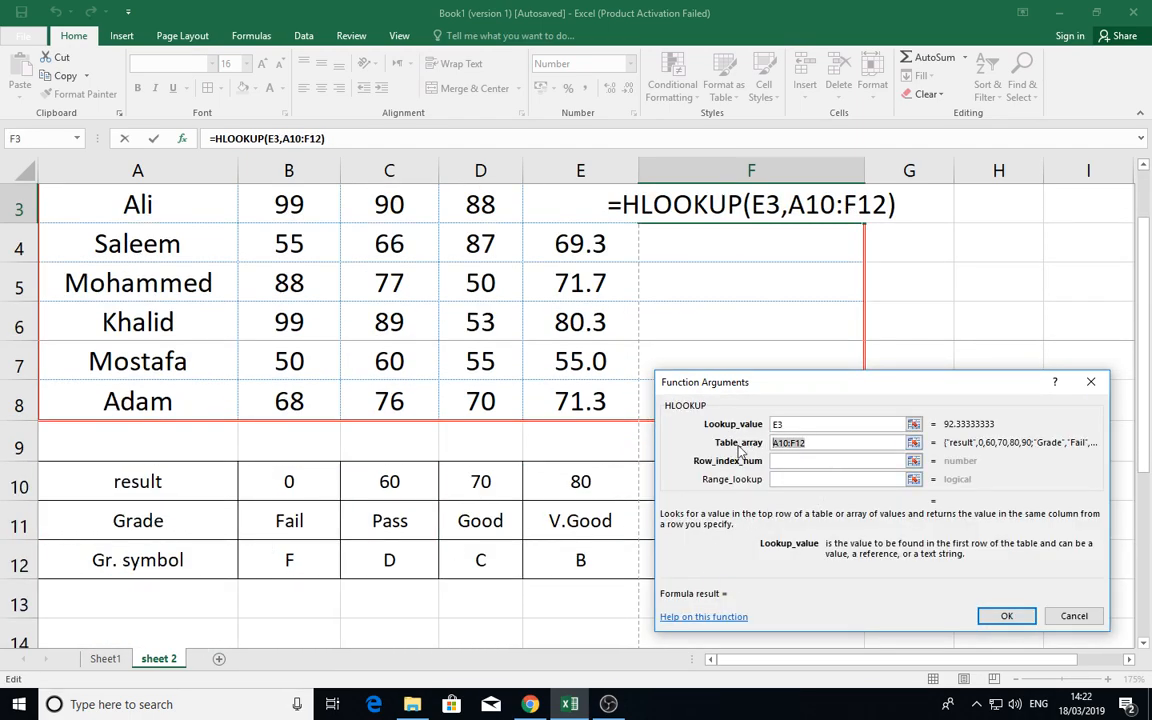
key("f4")
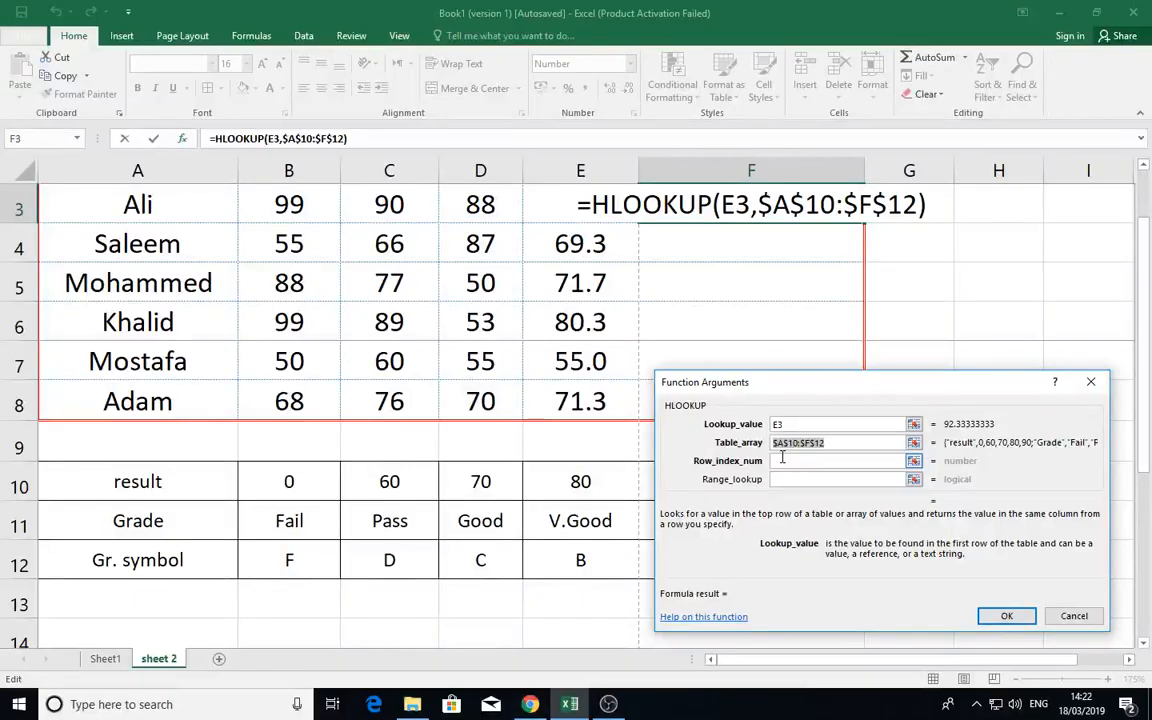
left_click(838, 460)
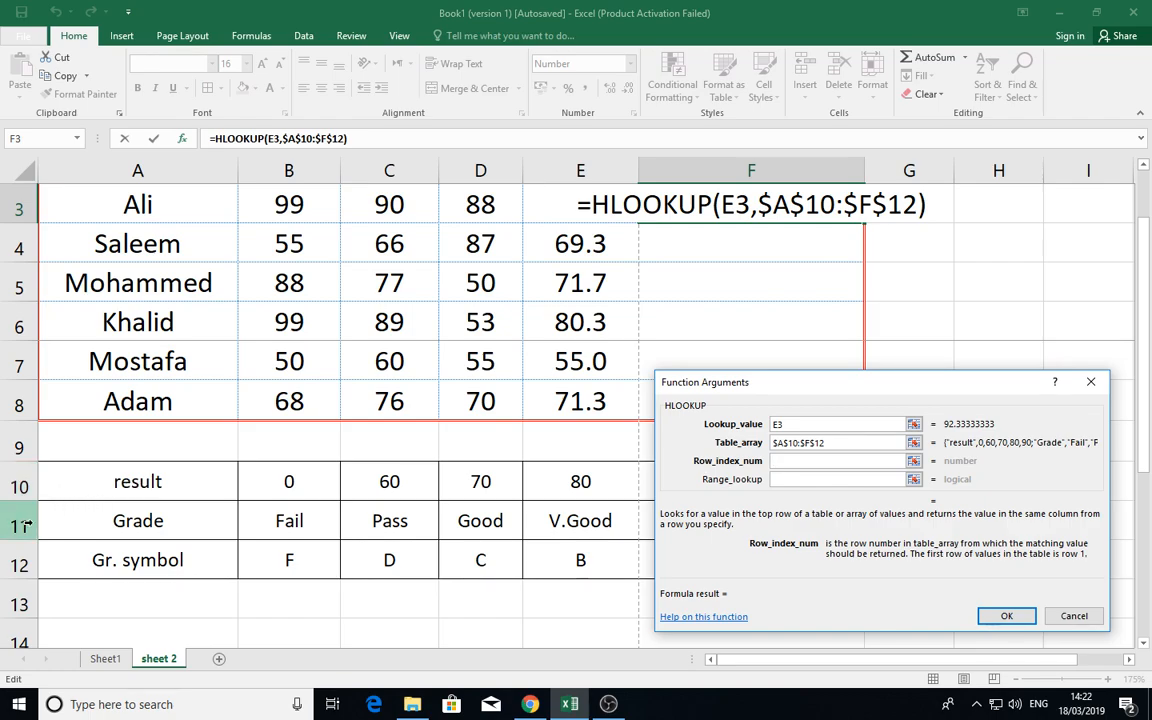
left_click(838, 460)
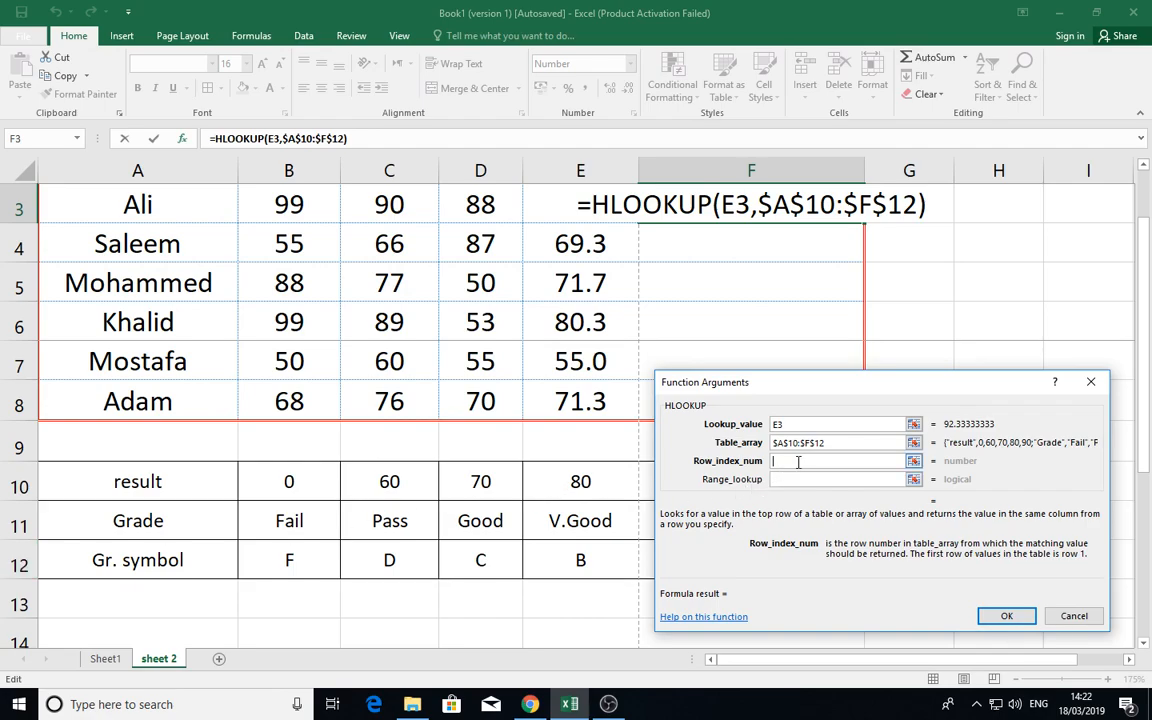
type("2")
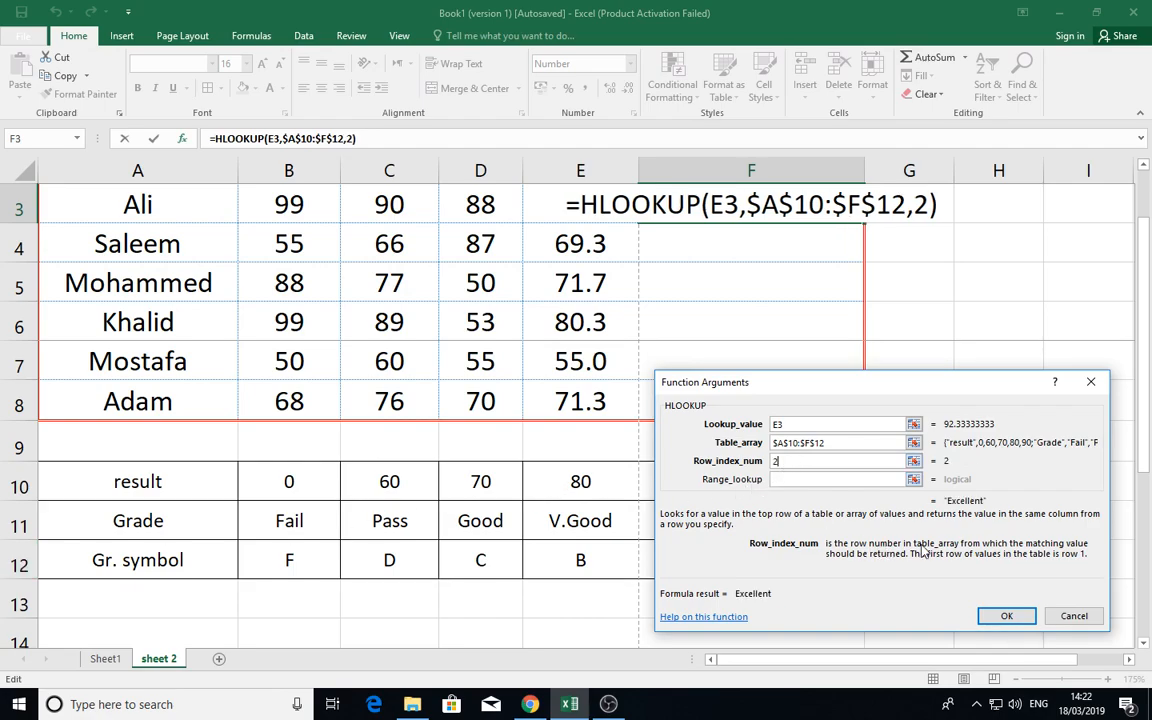
left_click(1006, 616)
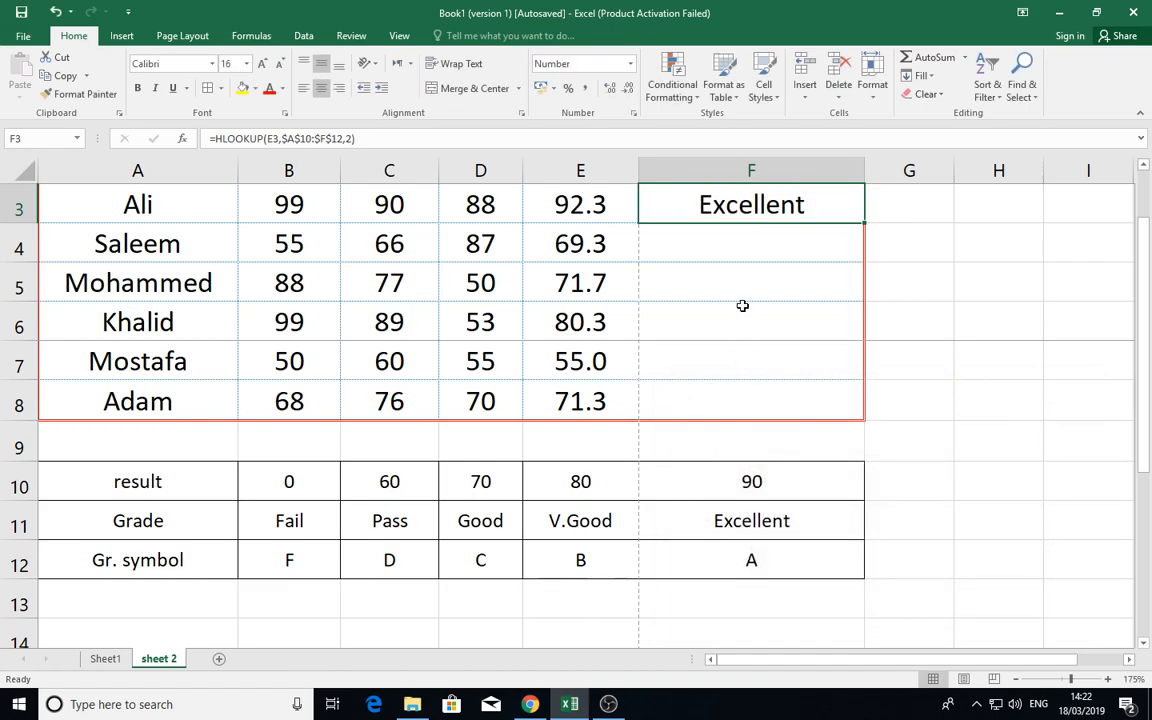
mouse_move(858, 228)
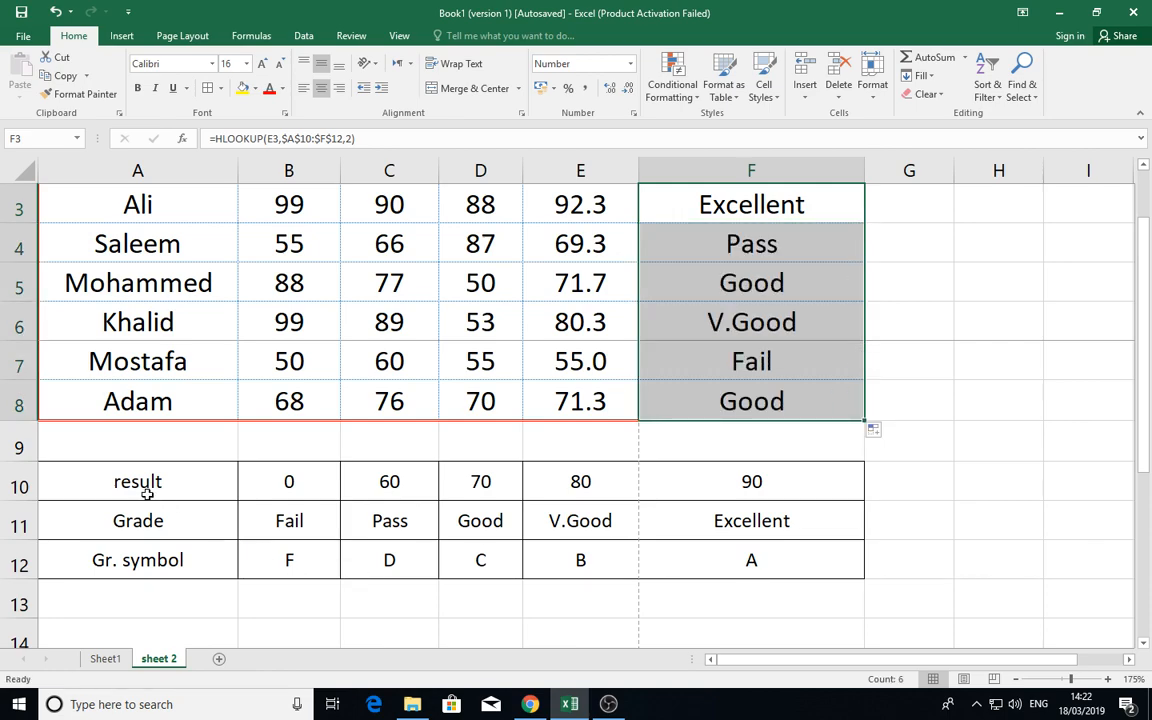
mouse_move(624, 554)
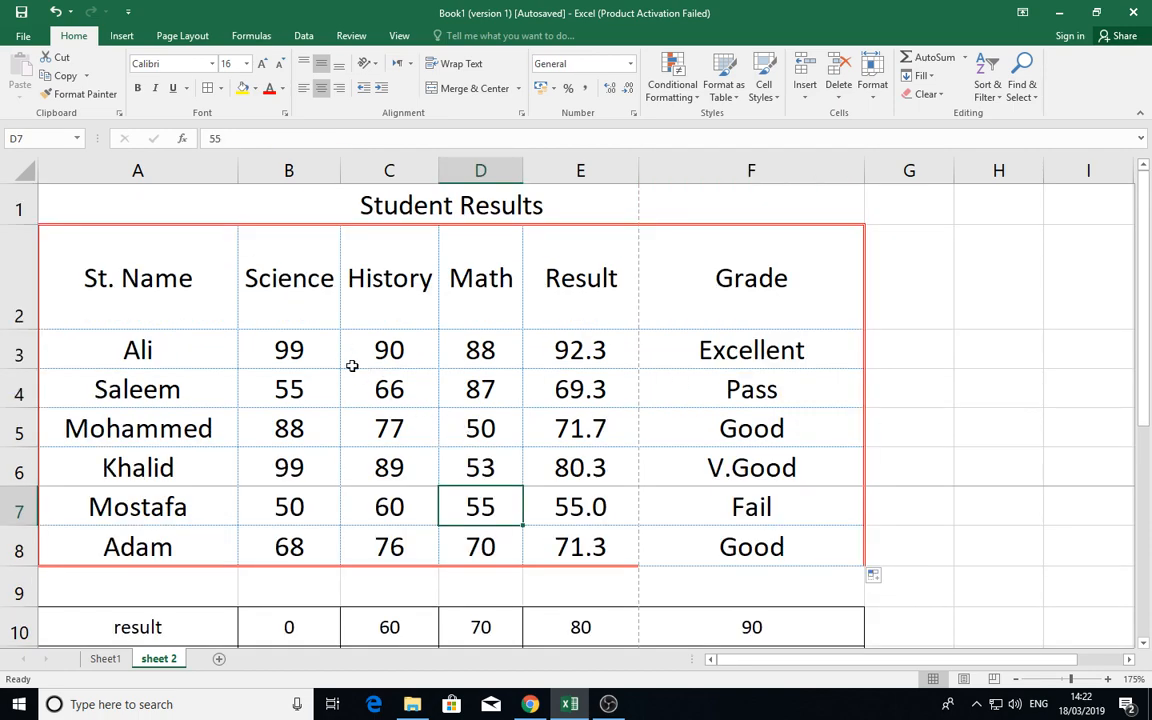
mouse_move(418, 368)
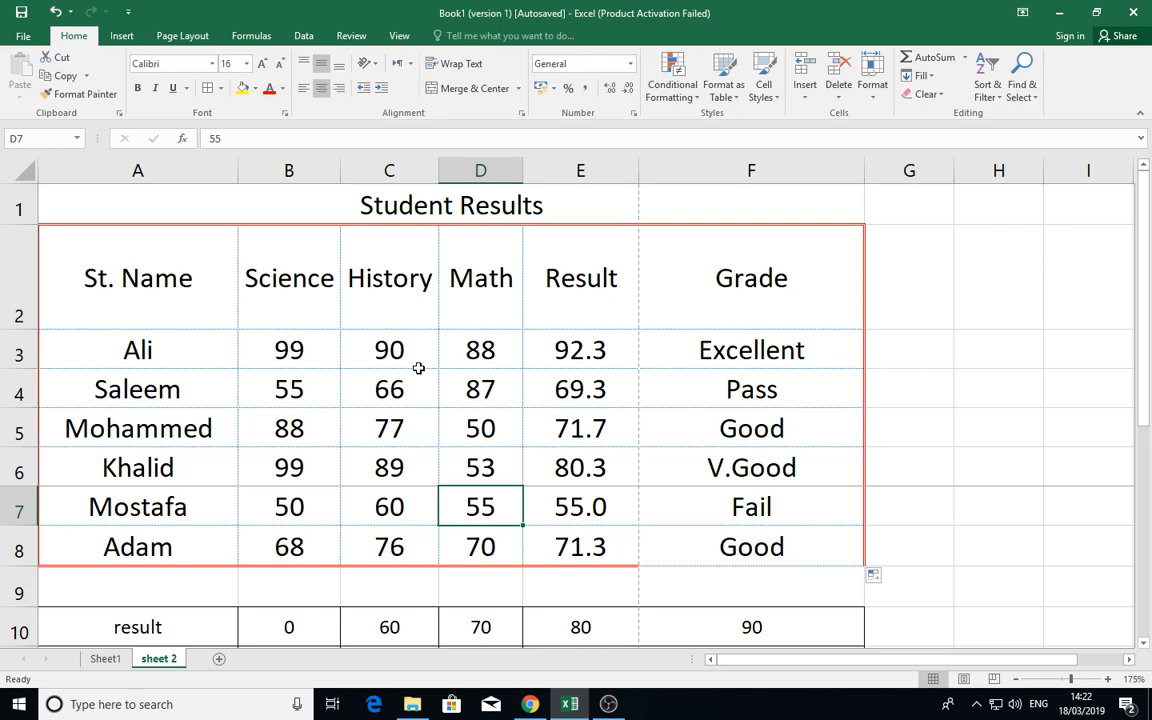
mouse_move(408, 368)
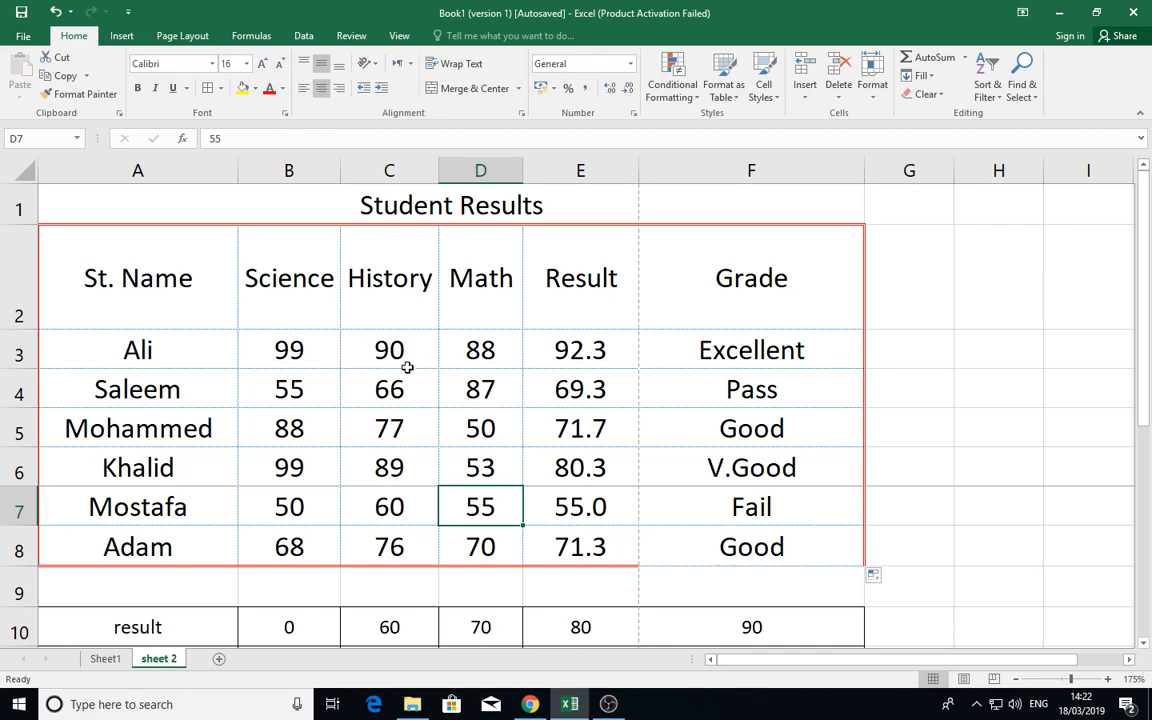